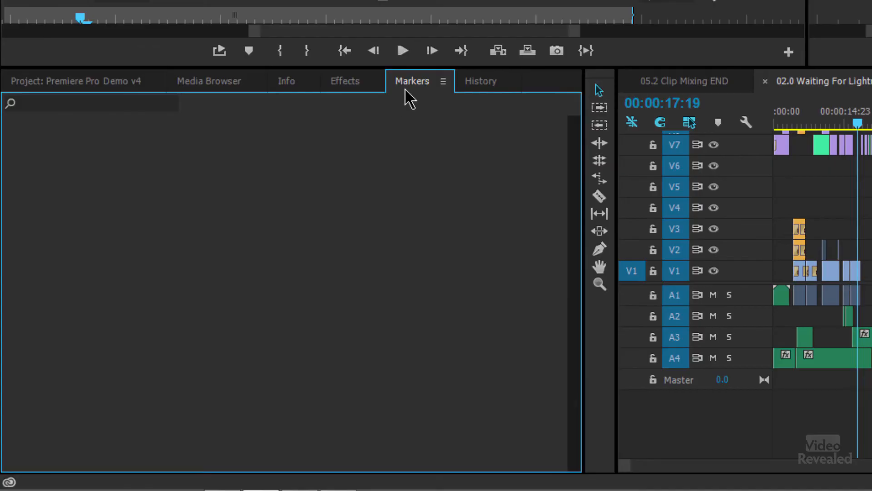
# - Bring the Markers panel to the front alongside the project bin and Info panels
pyautogui.click(74, 81)
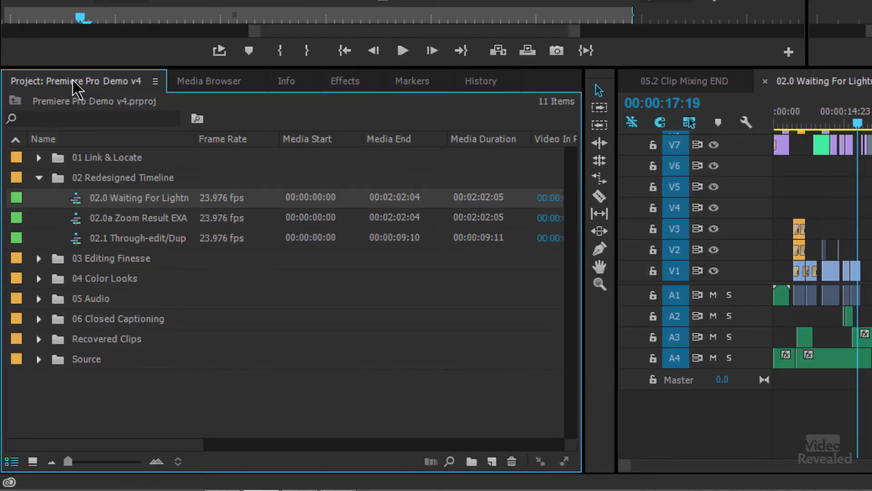
pyautogui.click(286, 80)
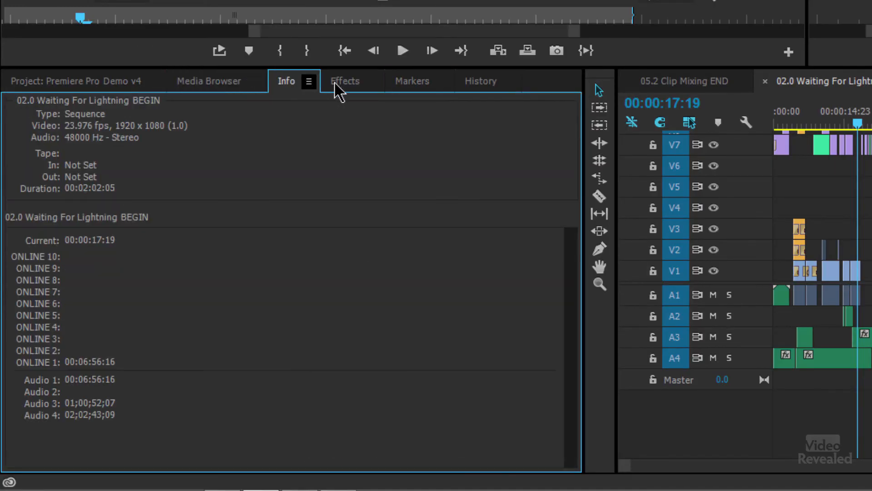
pyautogui.click(411, 81)
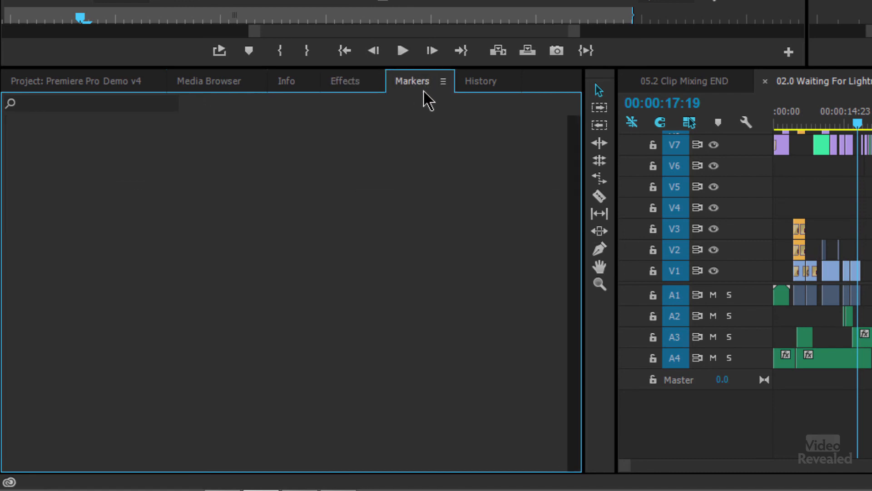
pyautogui.click(236, 8)
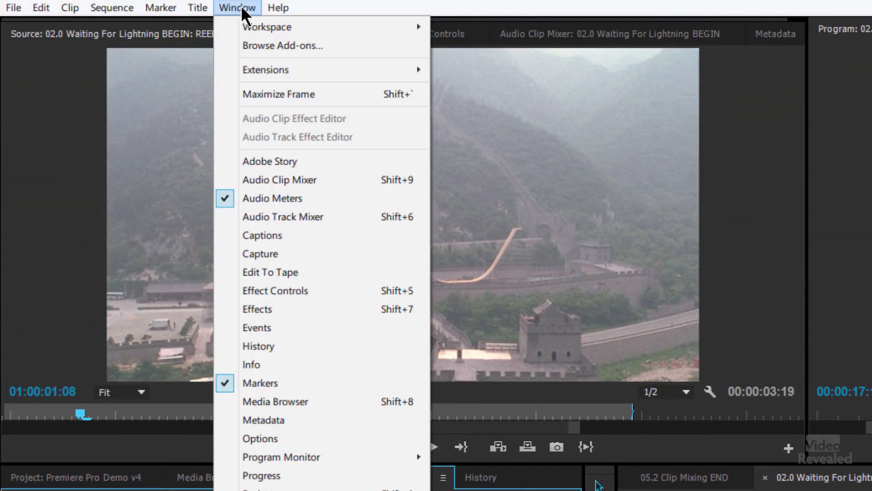
pyautogui.moveTo(259, 383)
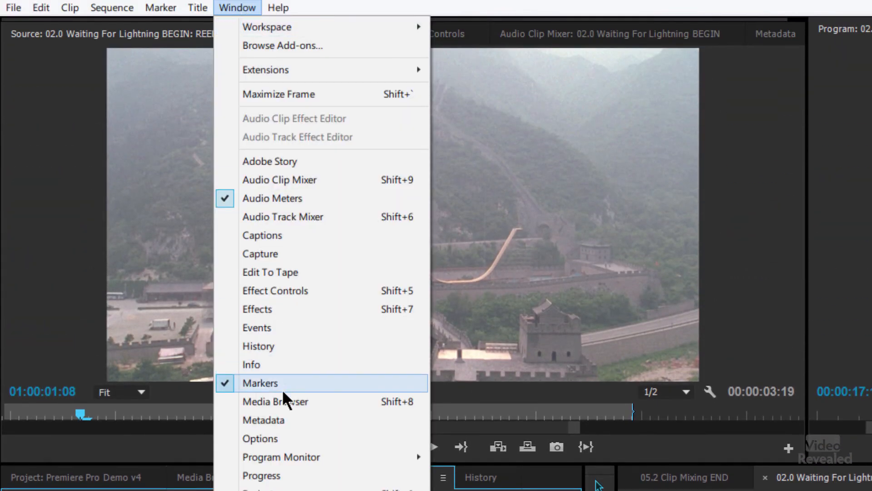
pyautogui.click(259, 382)
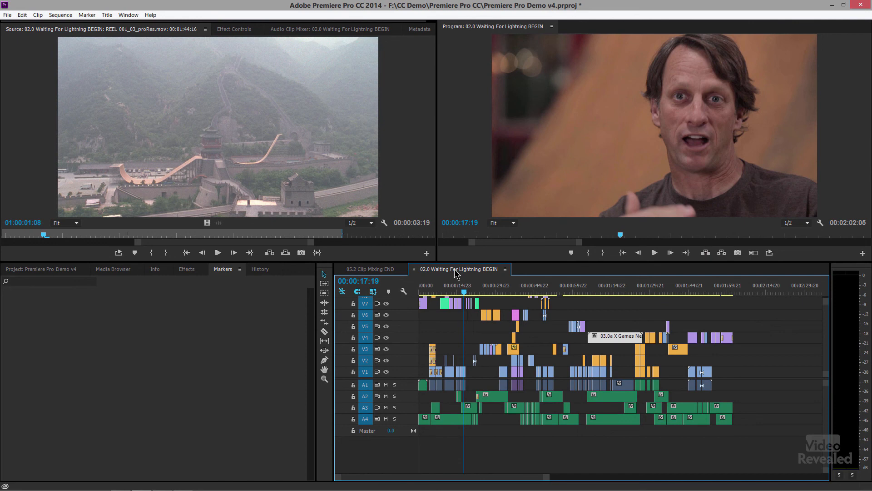
pyautogui.moveTo(457, 279)
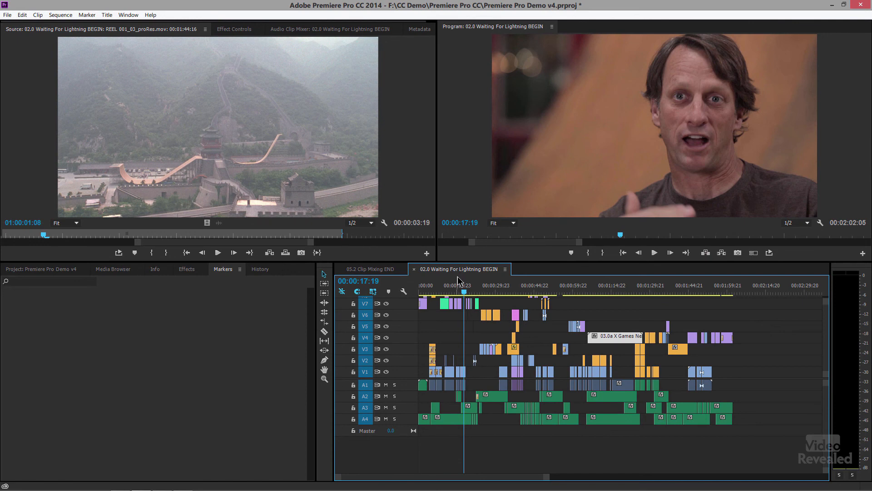
# - Add a marker at 00:00:17:07 and name it 'interview' in the Markers panel
pyautogui.click(454, 285)
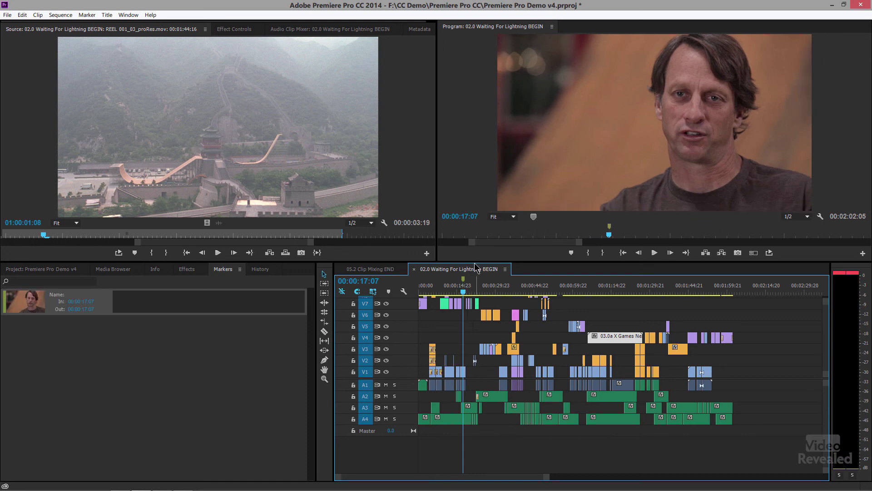
pyautogui.click(463, 278)
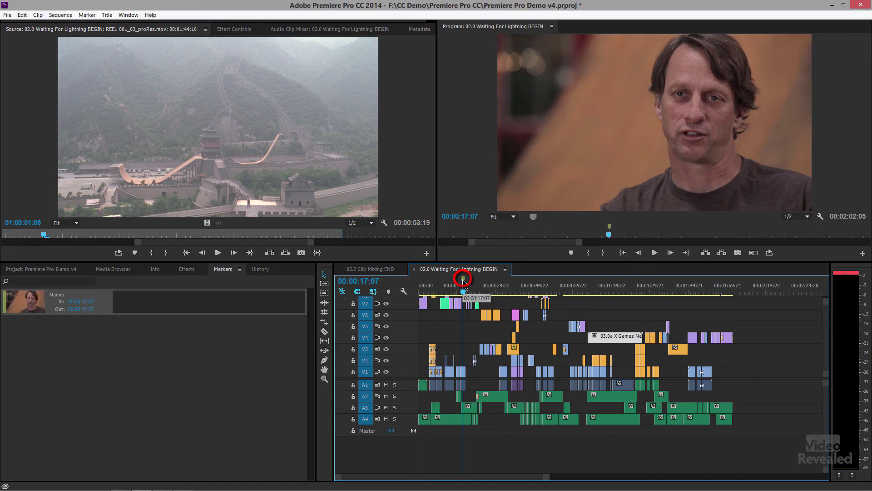
pyautogui.click(26, 301)
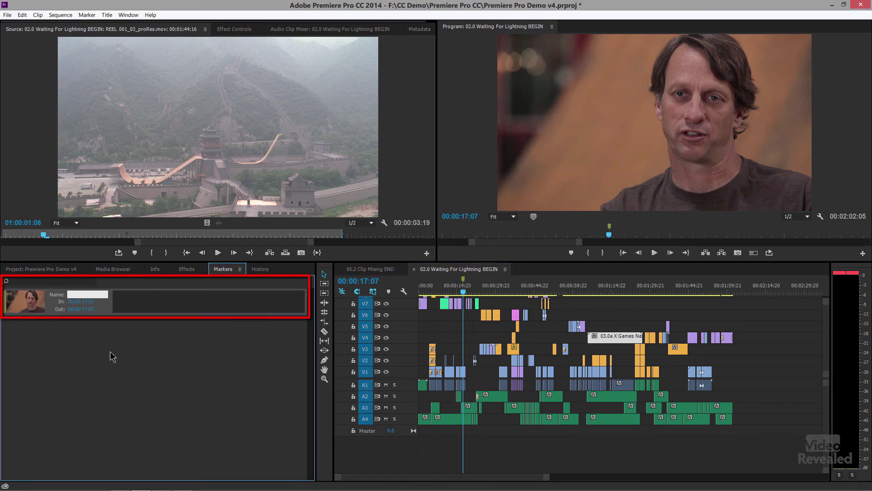
pyautogui.write('interview')
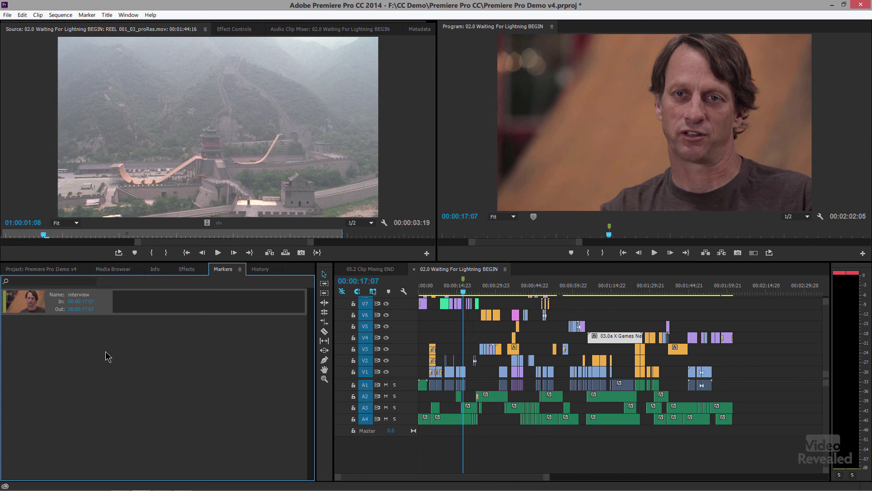
pyautogui.moveTo(89, 306)
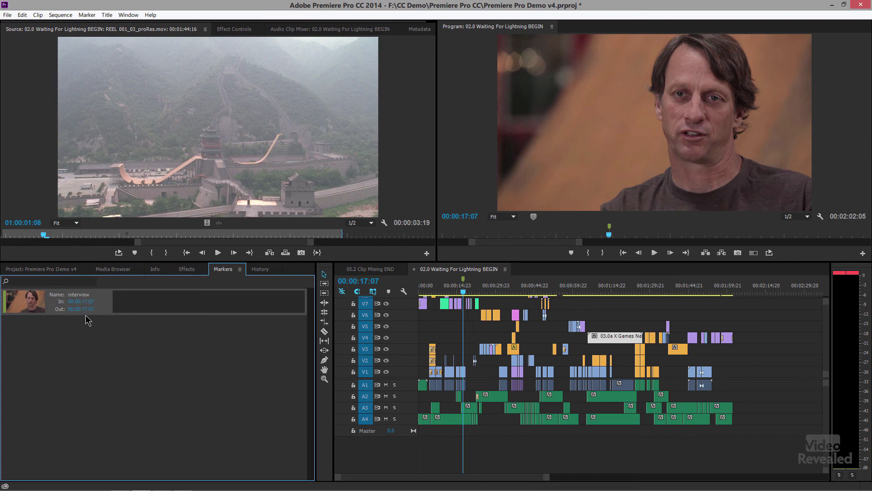
pyautogui.moveTo(75, 317)
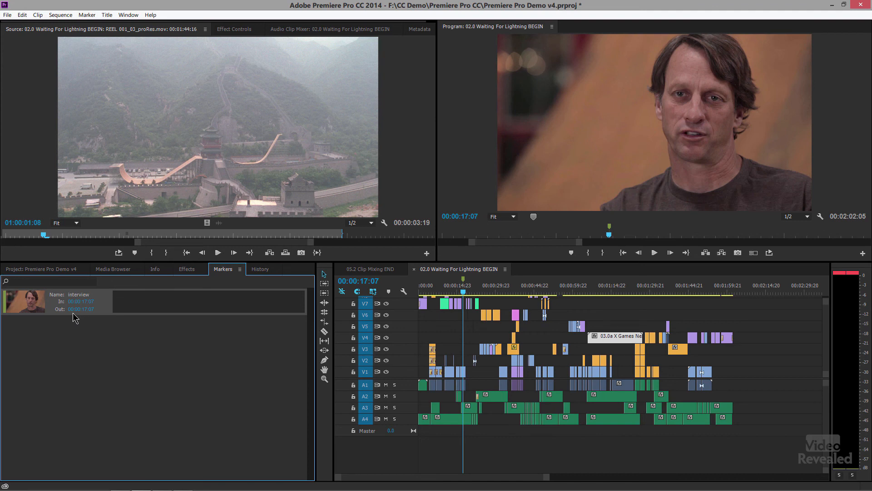
pyautogui.moveTo(123, 317)
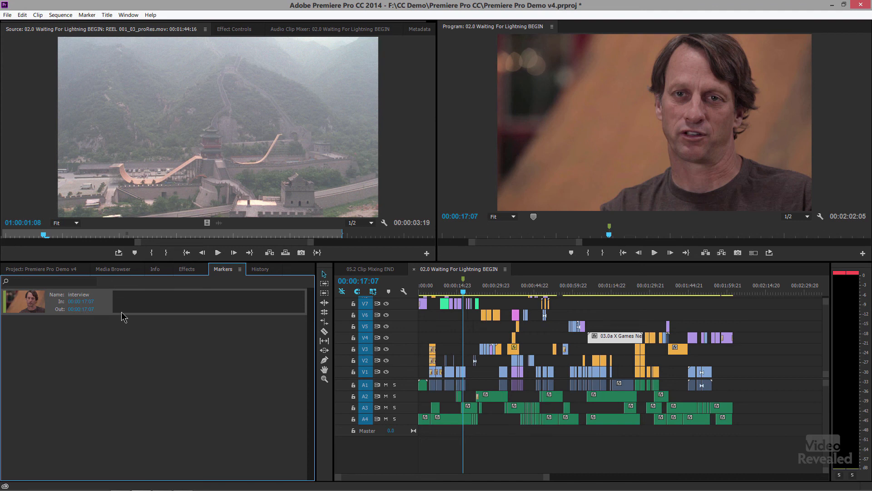
pyautogui.moveTo(107, 294)
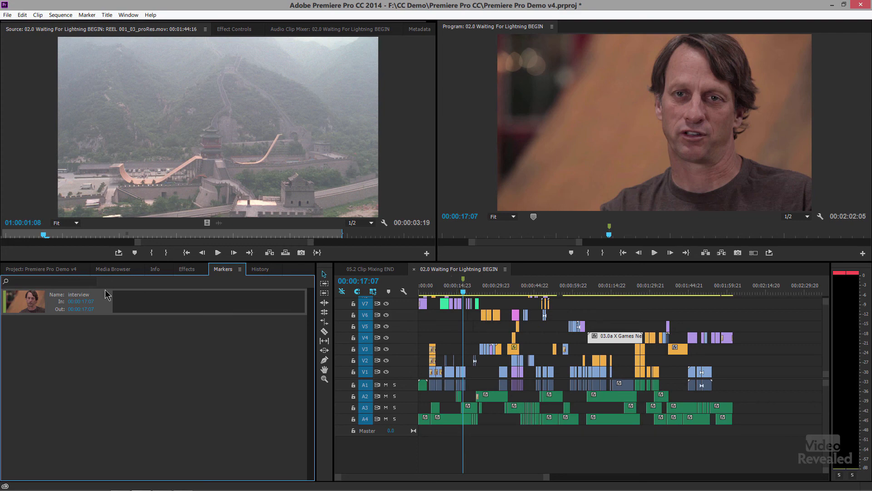
pyautogui.moveTo(463, 280)
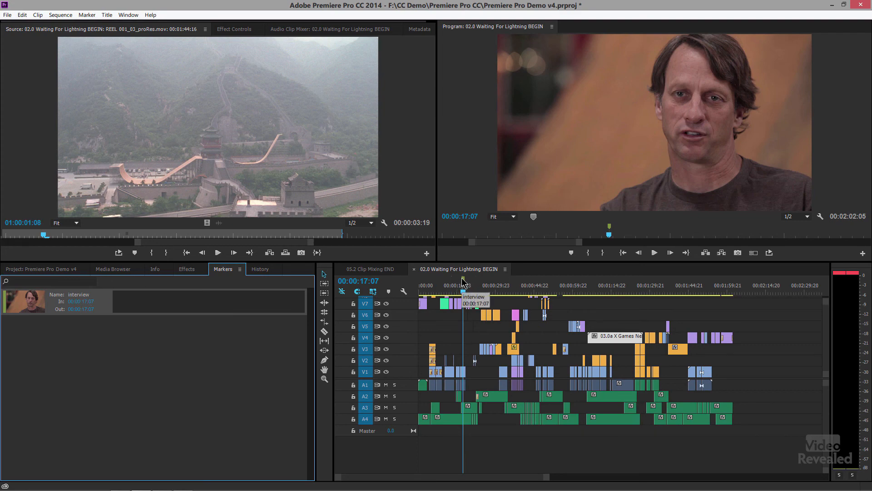
pyautogui.moveTo(100, 304)
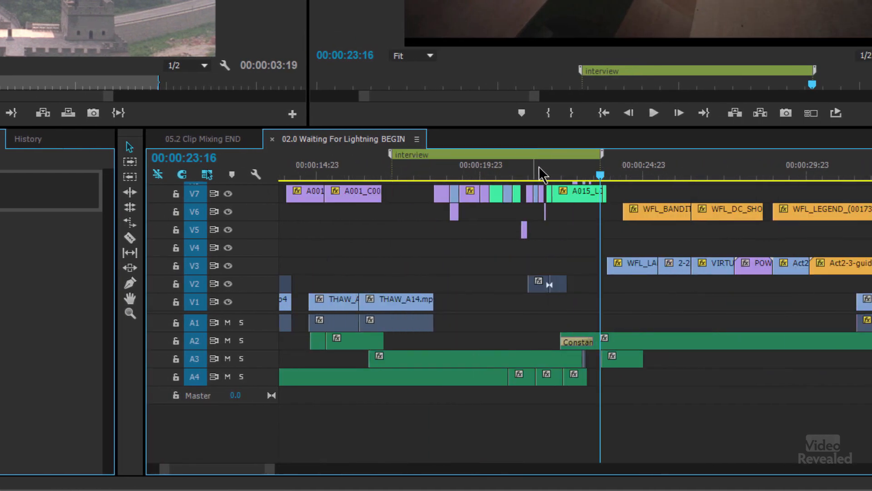
# - Extend the interview marker into a span from 00:00:17:07 to about 00:00:18:14
pyautogui.click(503, 178)
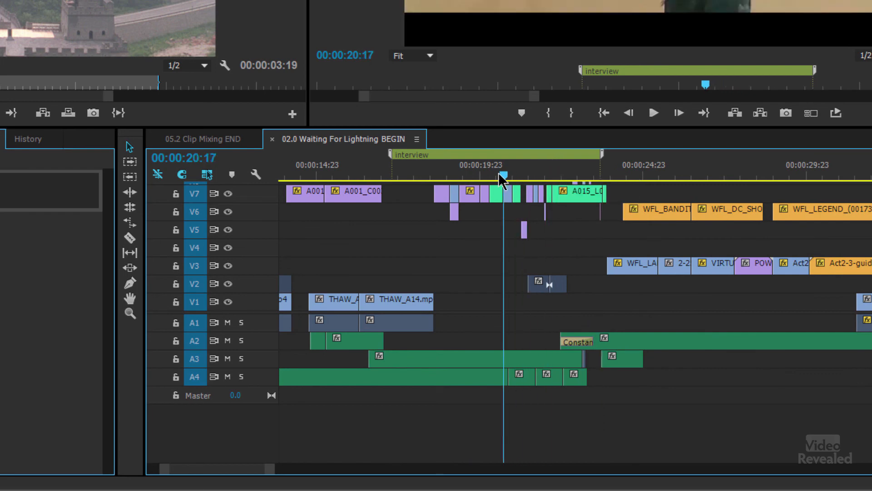
pyautogui.click(426, 178)
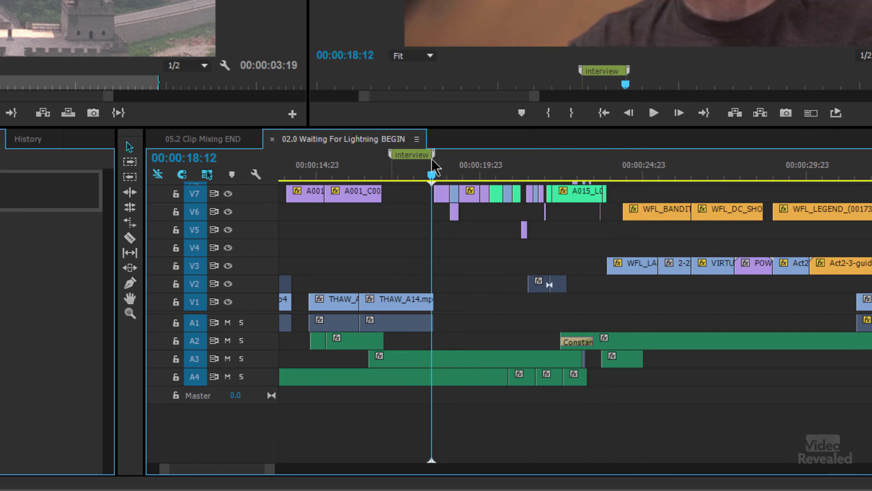
pyautogui.scroll(-3)
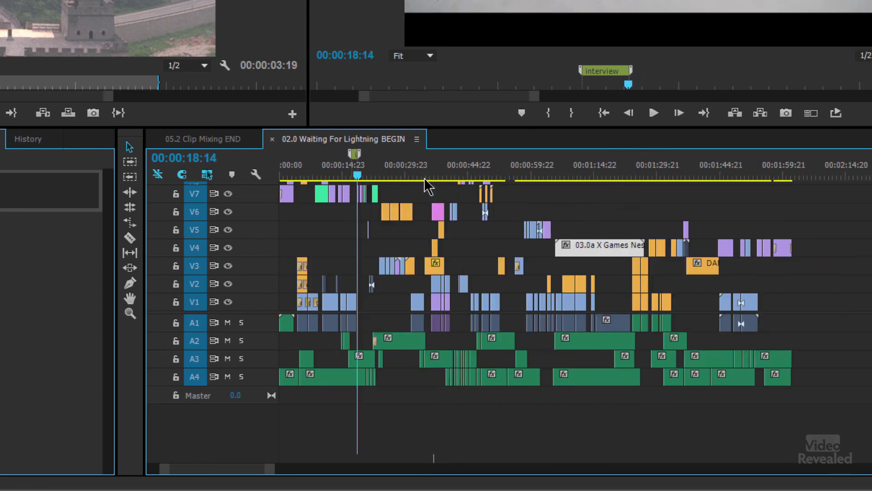
pyautogui.click(157, 174)
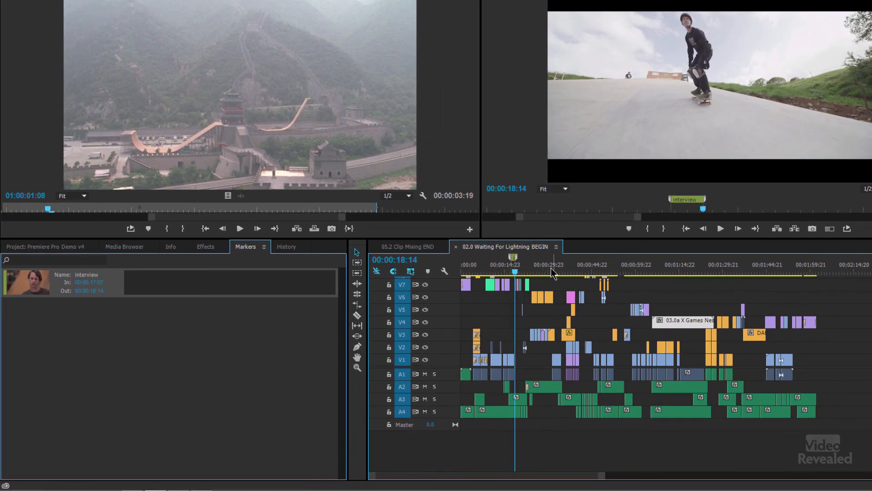
# - Add a second marker at 00:00:27:19 and rename it 'DC Shoes'
pyautogui.click(541, 271)
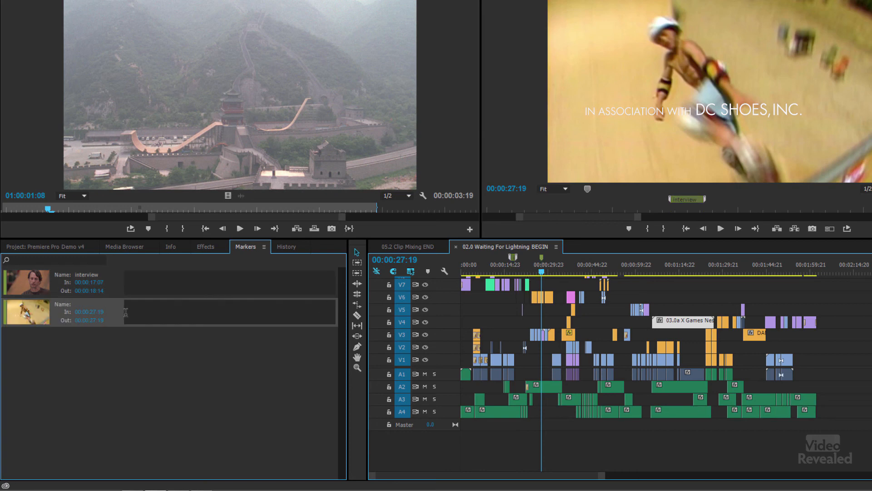
pyautogui.doubleClick(95, 303)
pyautogui.write('DC Shoes')
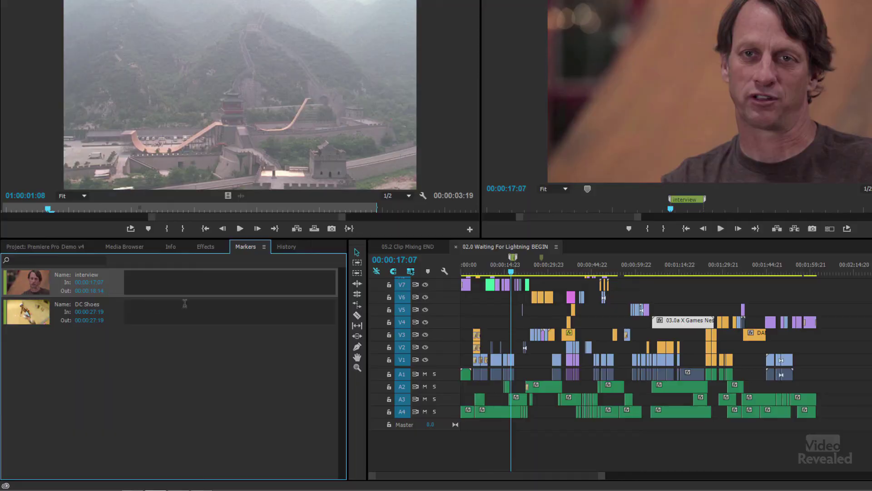
# - Enable Show Clip Markers in the Timeline Display Settings so the A014 clip marker appears
pyautogui.click(499, 271)
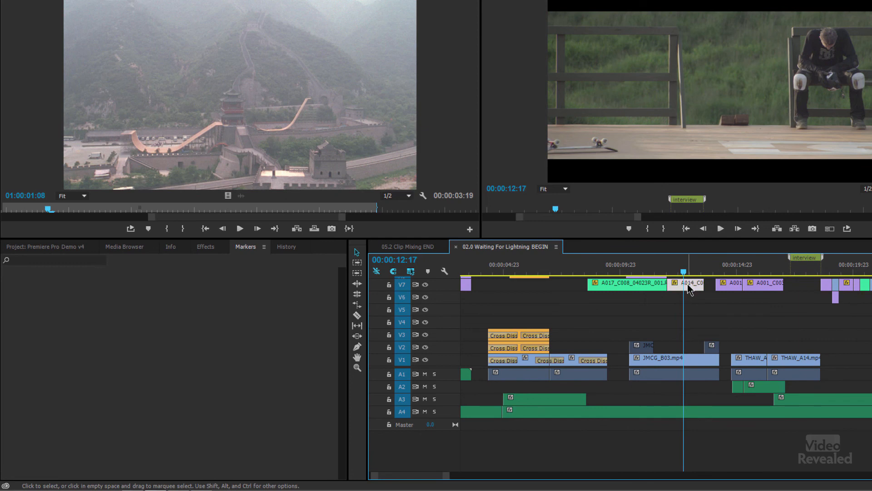
pyautogui.moveTo(684, 290)
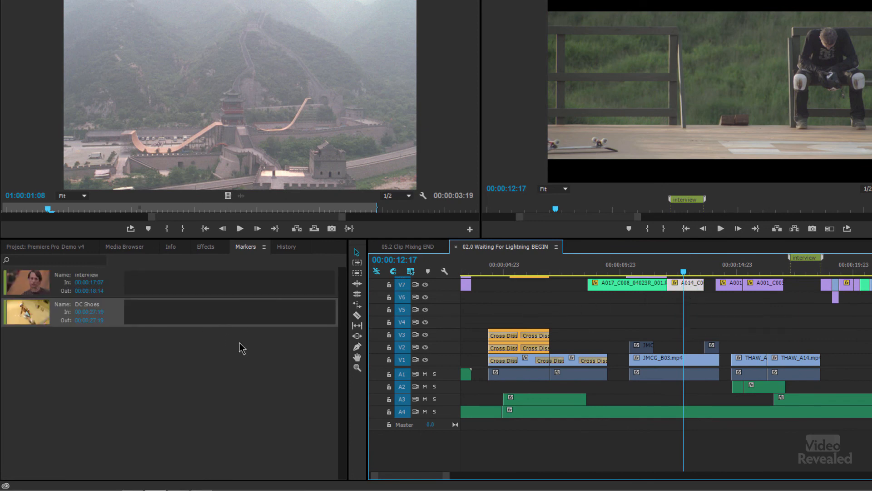
pyautogui.moveTo(188, 276)
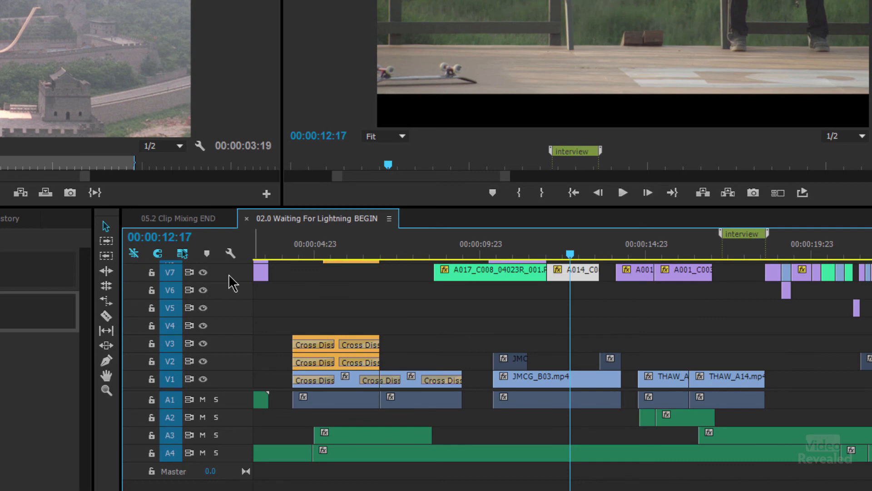
pyautogui.click(170, 272)
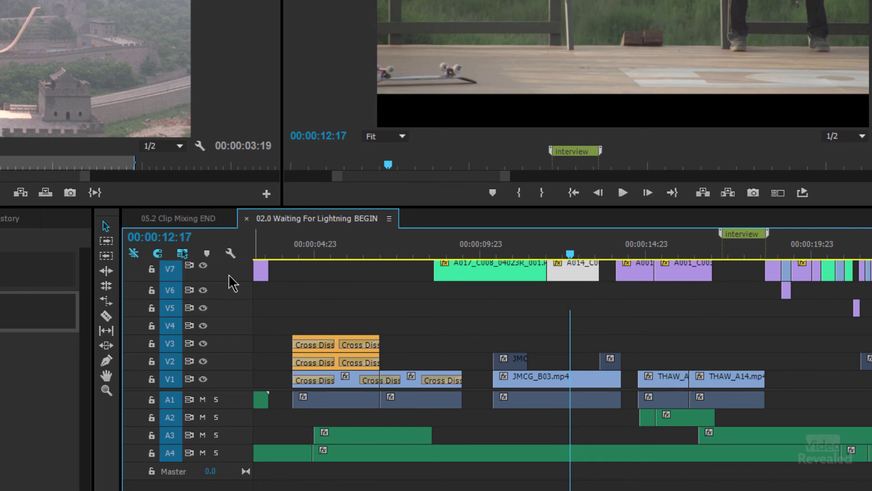
pyautogui.moveTo(239, 405)
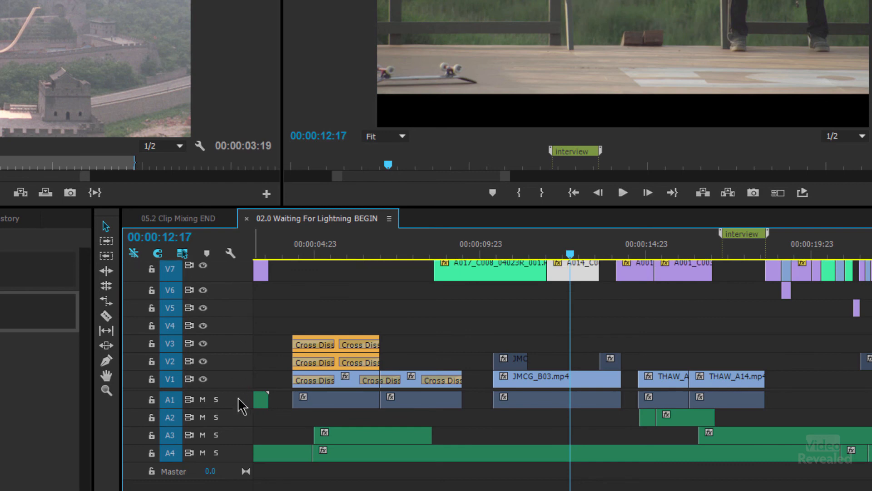
pyautogui.moveTo(228, 440)
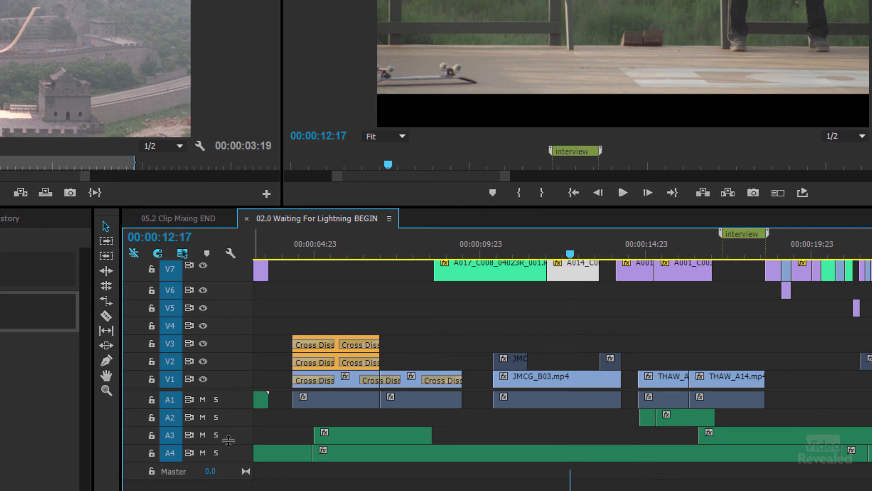
pyautogui.scroll(3)
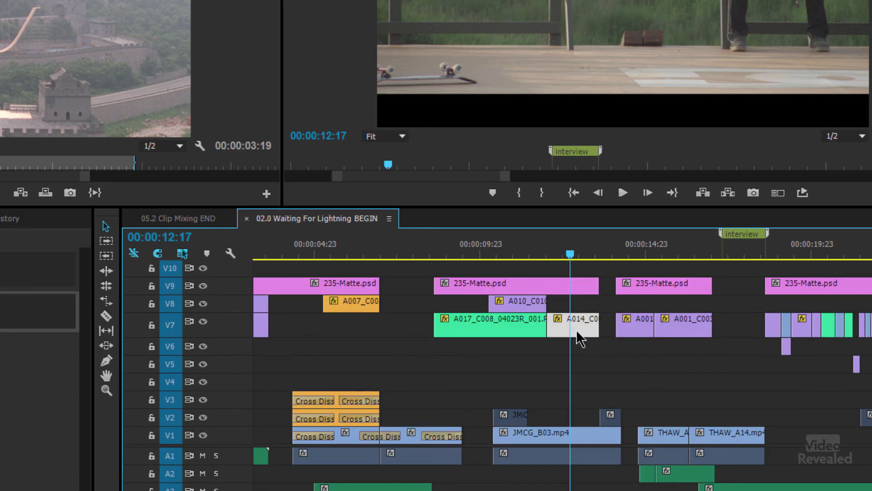
pyautogui.moveTo(494, 328)
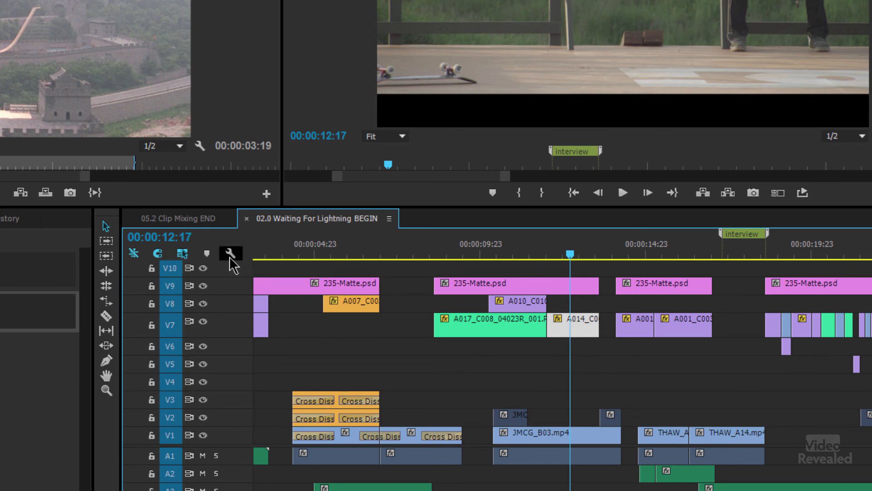
pyautogui.click(230, 253)
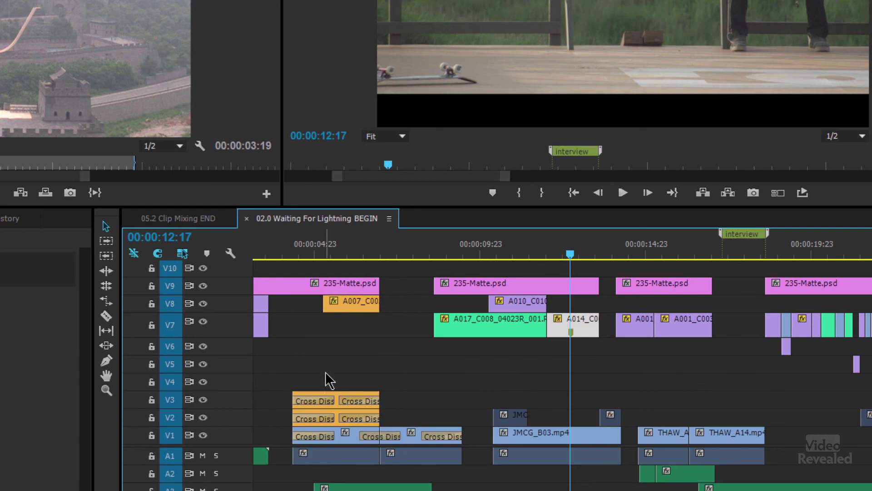
pyautogui.moveTo(397, 380)
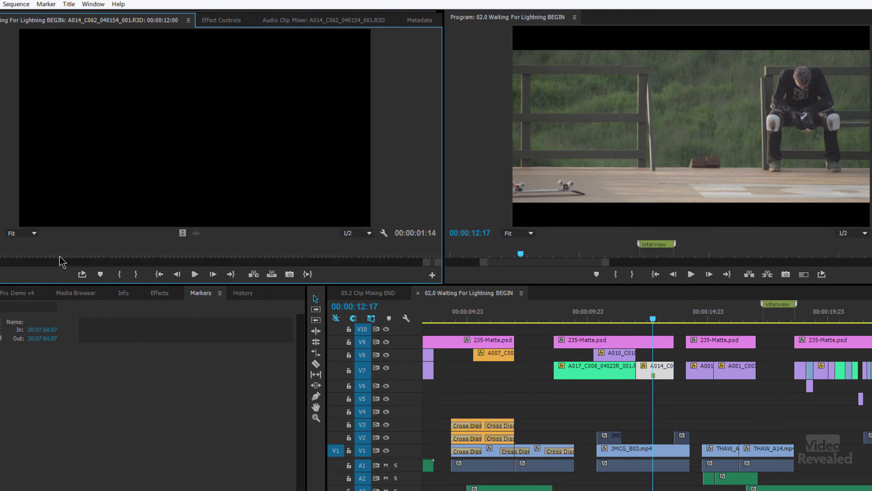
pyautogui.moveTo(76, 272)
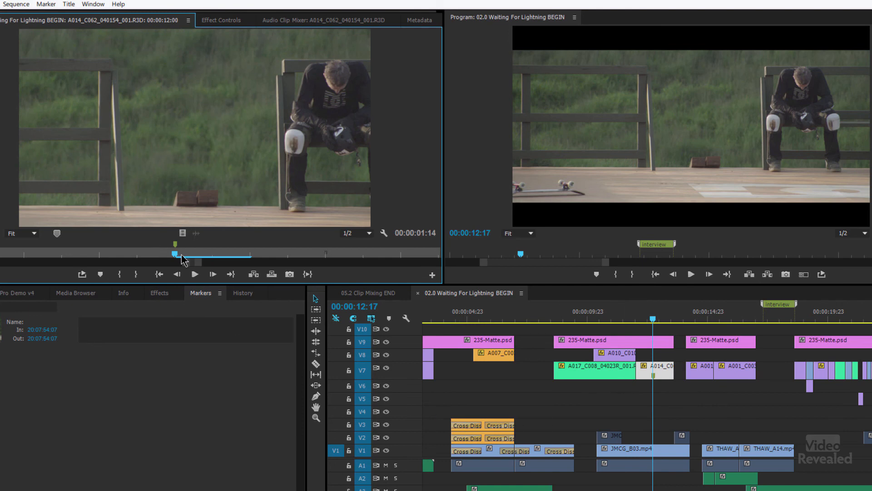
# - Load the A014_C062_040154_001.R3D clip in the Source Monitor at its green clip marker
pyautogui.click(175, 244)
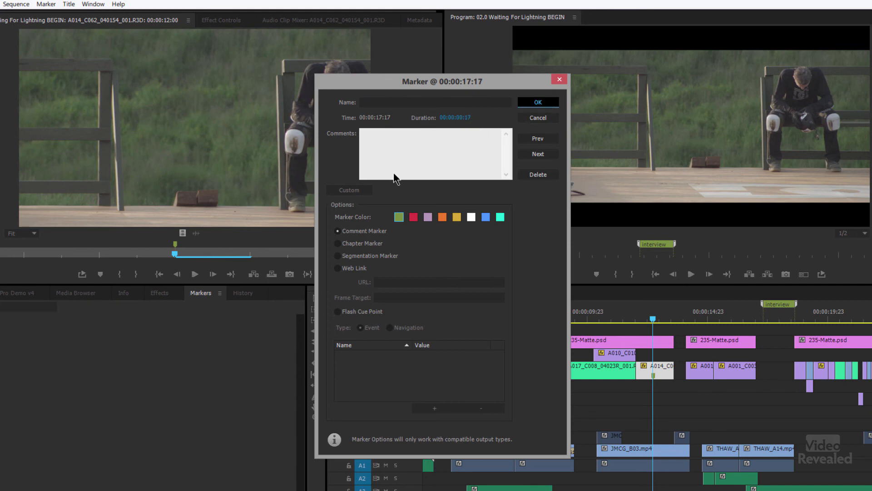
# - Name the clip marker 'Red clip', colour it orange and confirm the marker settings
pyautogui.click(536, 102)
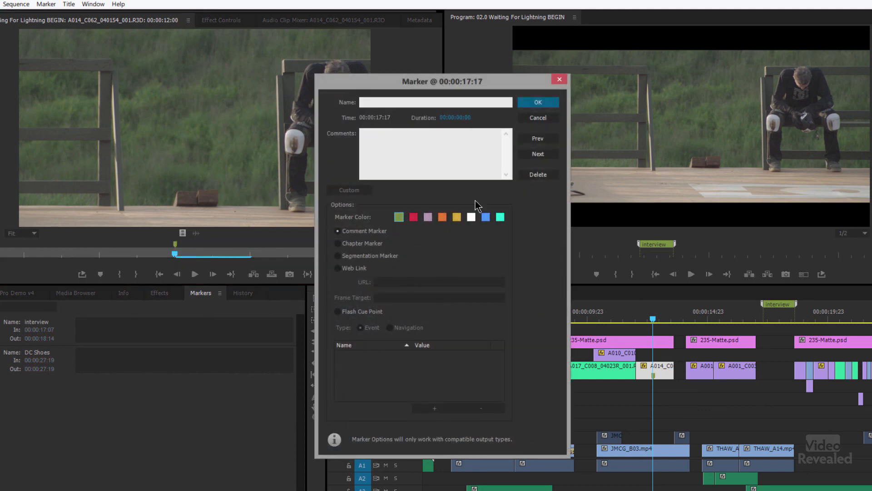
pyautogui.click(435, 102)
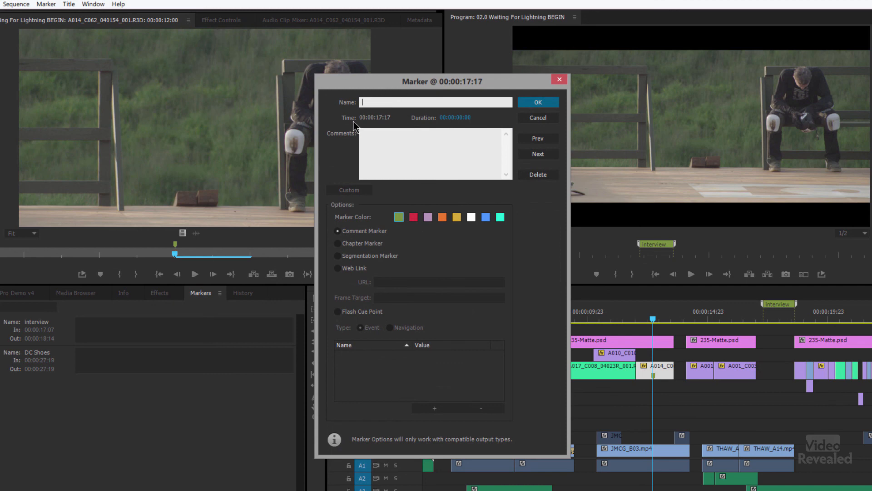
pyautogui.moveTo(436, 99)
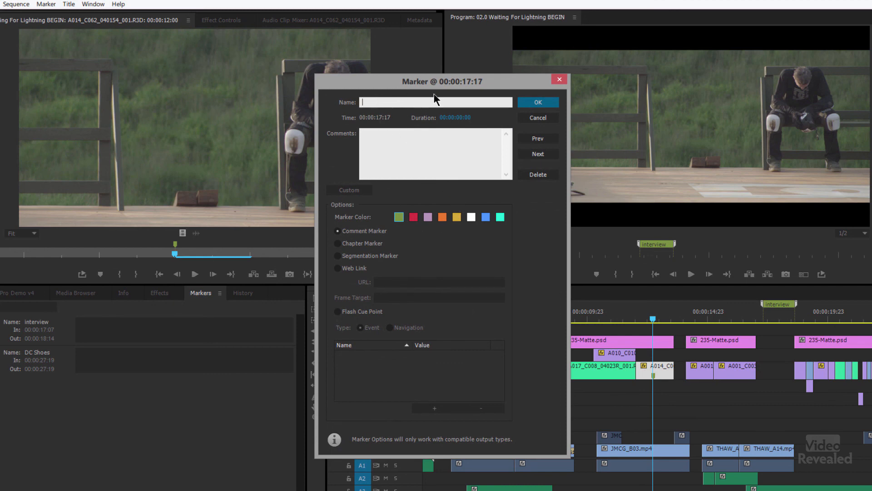
pyautogui.moveTo(546, 215)
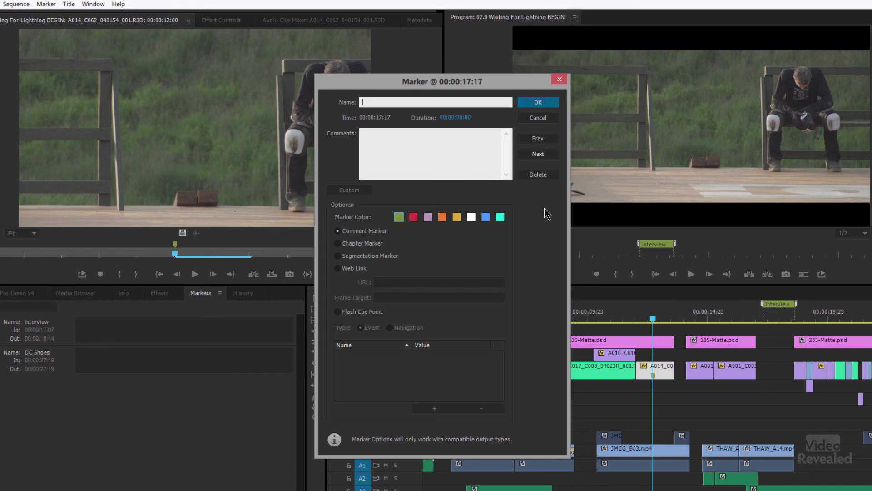
pyautogui.write('Red clip')
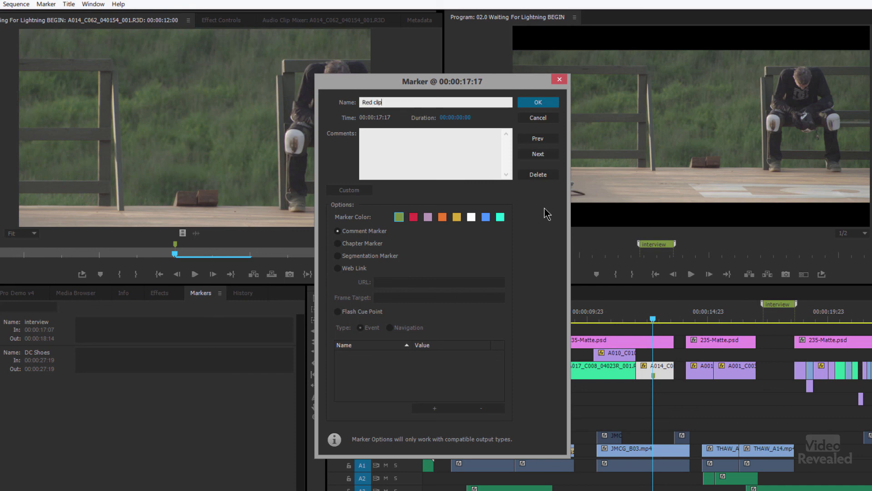
pyautogui.moveTo(384, 121)
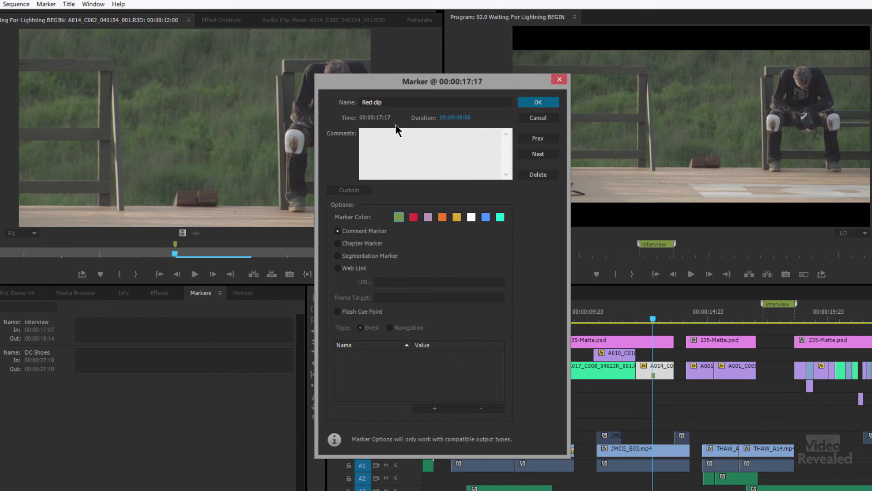
pyautogui.moveTo(544, 140)
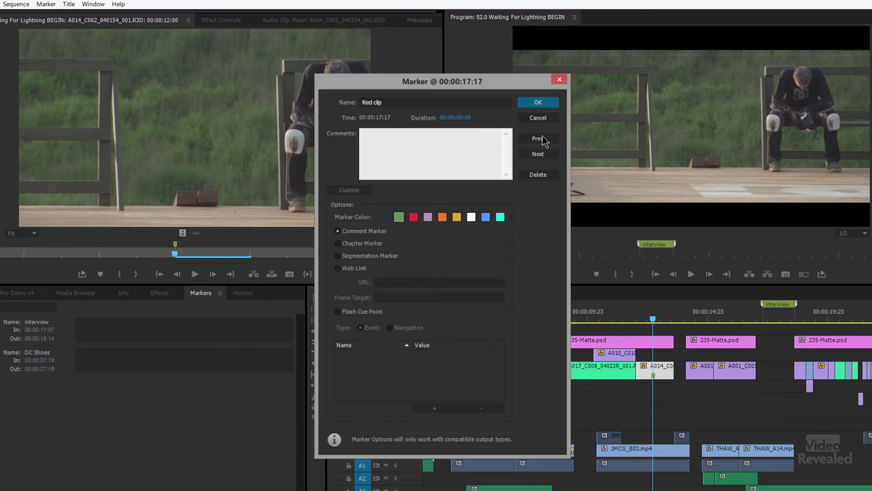
pyautogui.moveTo(545, 190)
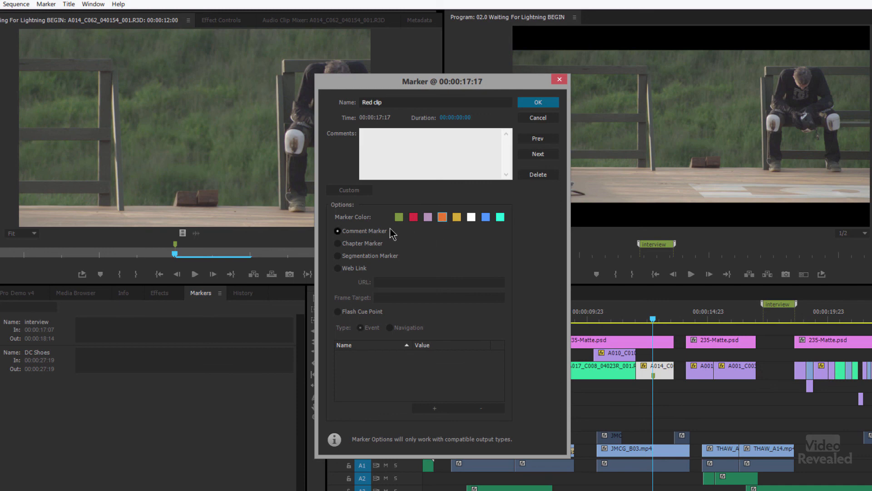
pyautogui.moveTo(362, 239)
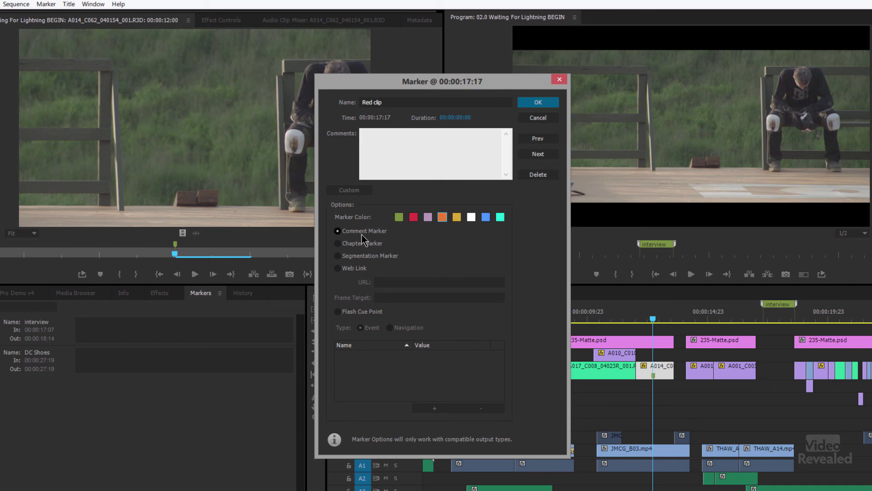
pyautogui.moveTo(388, 236)
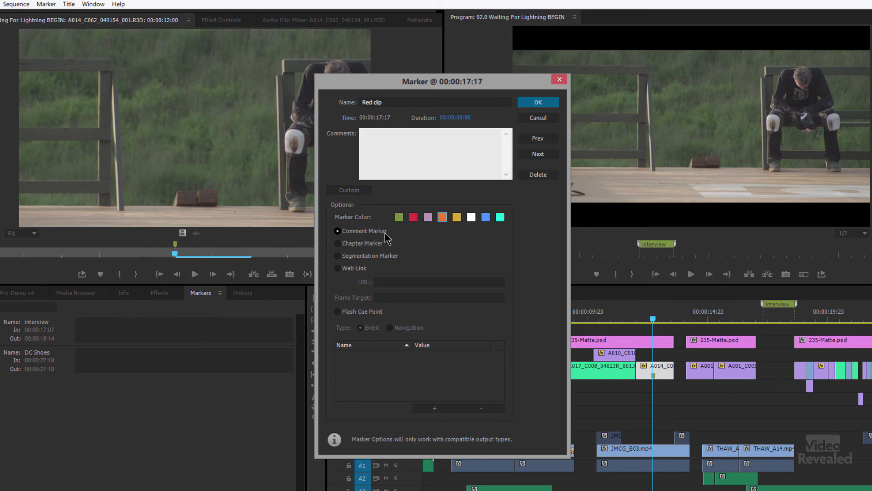
pyautogui.moveTo(404, 257)
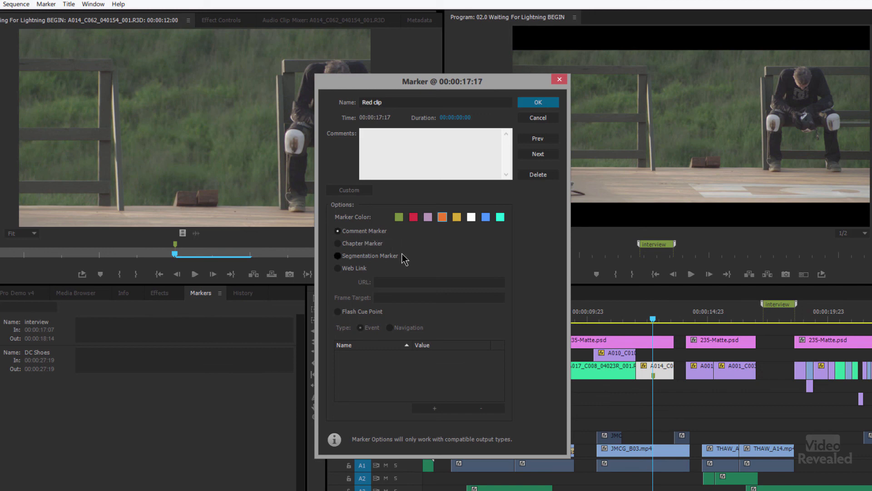
pyautogui.moveTo(387, 298)
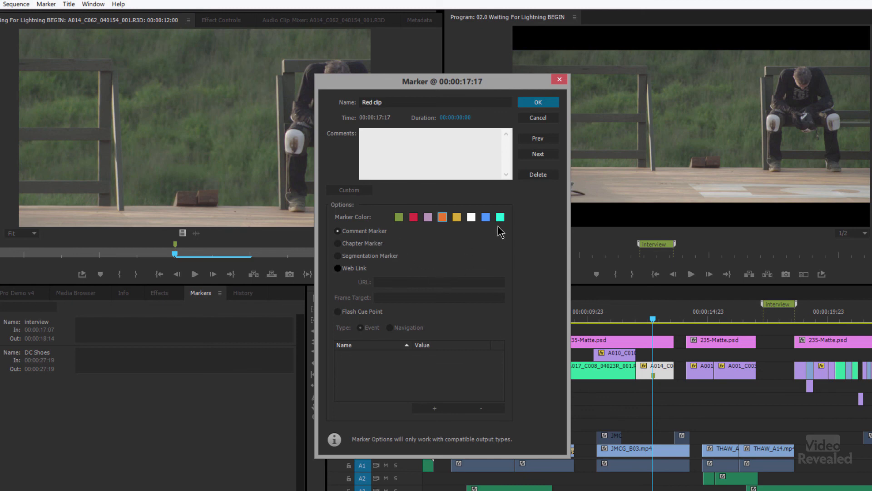
pyautogui.click(536, 102)
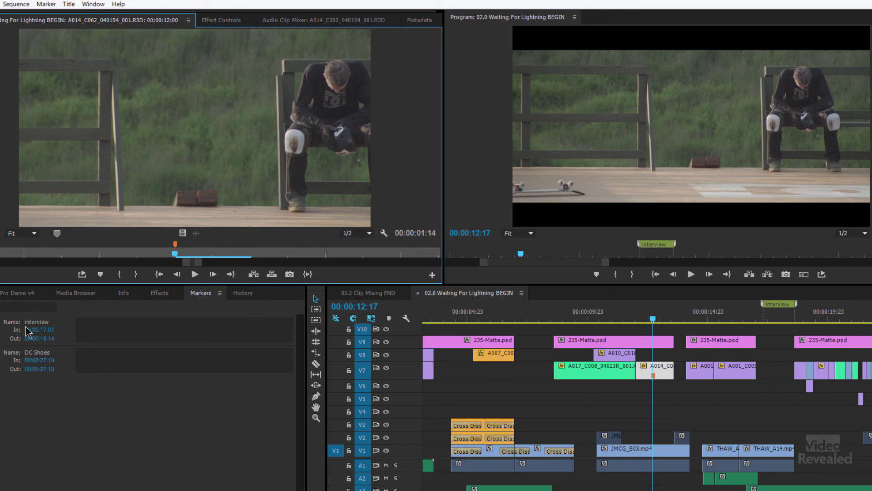
pyautogui.moveTo(658, 323)
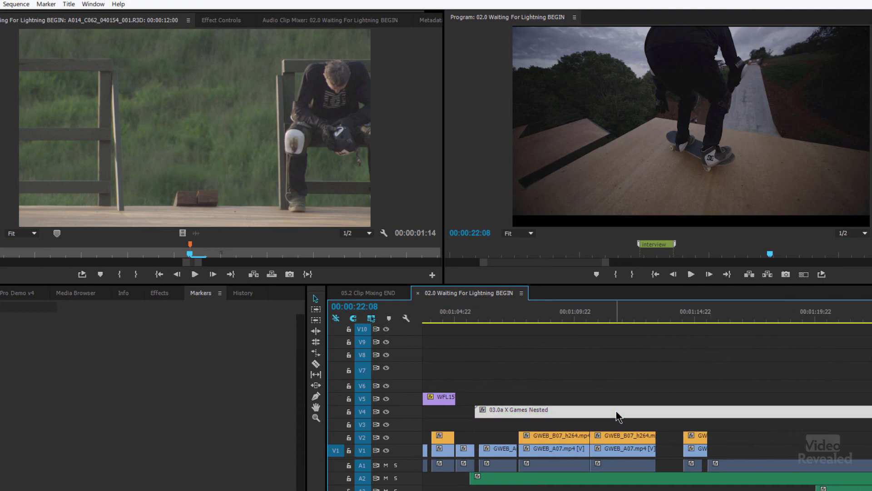
# - Open the 03.0a X Games Nested sequence in its own tab, then return to Waiting For Lightning
pyautogui.scroll(-3)
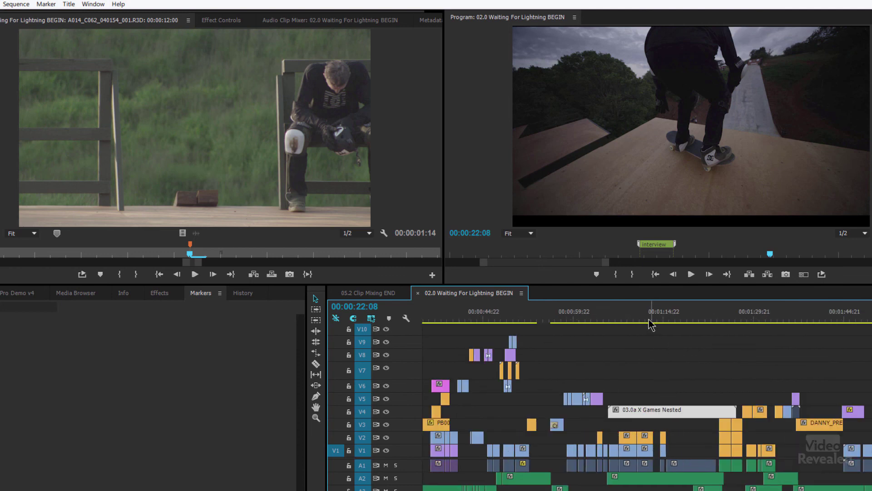
pyautogui.click(663, 320)
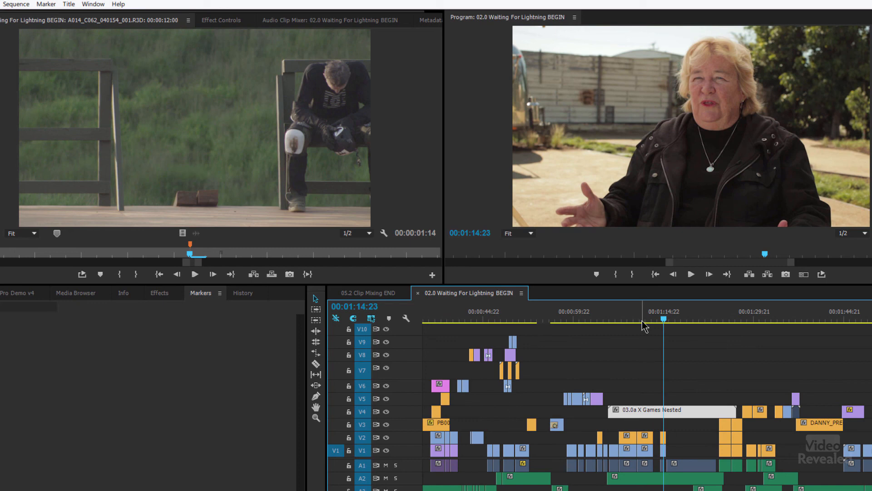
pyautogui.click(629, 321)
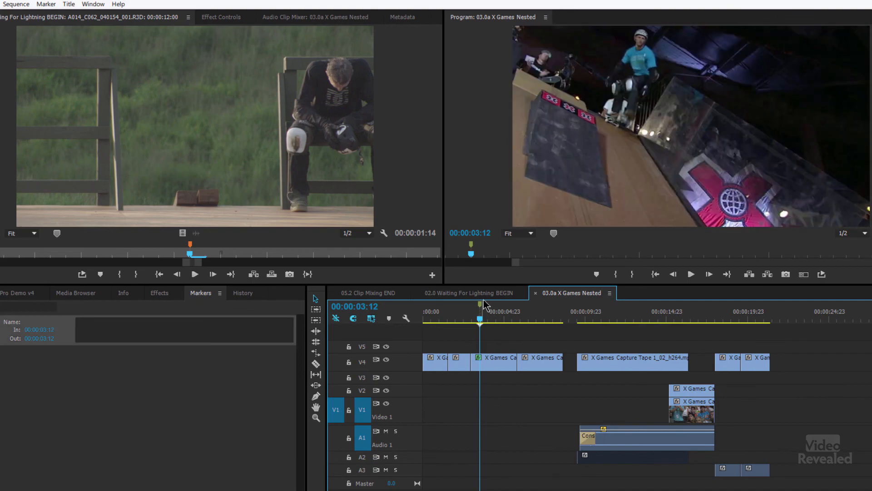
pyautogui.click(469, 293)
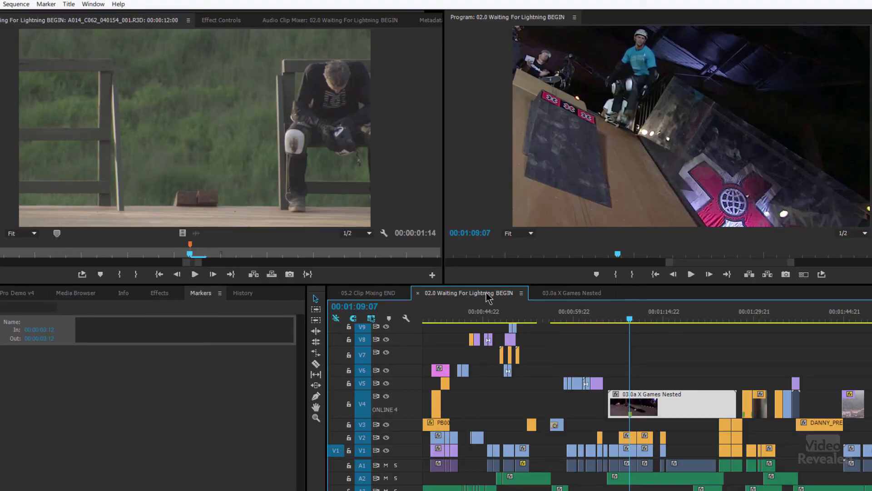
pyautogui.moveTo(325, 189)
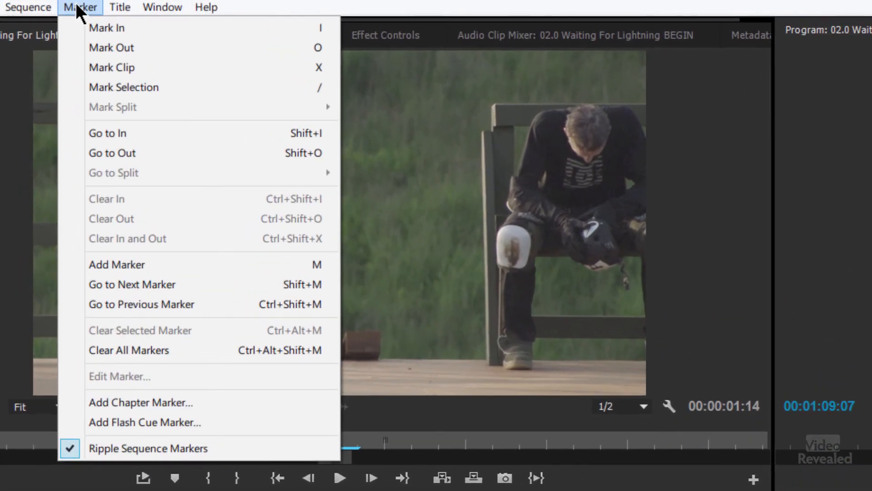
pyautogui.moveTo(175, 29)
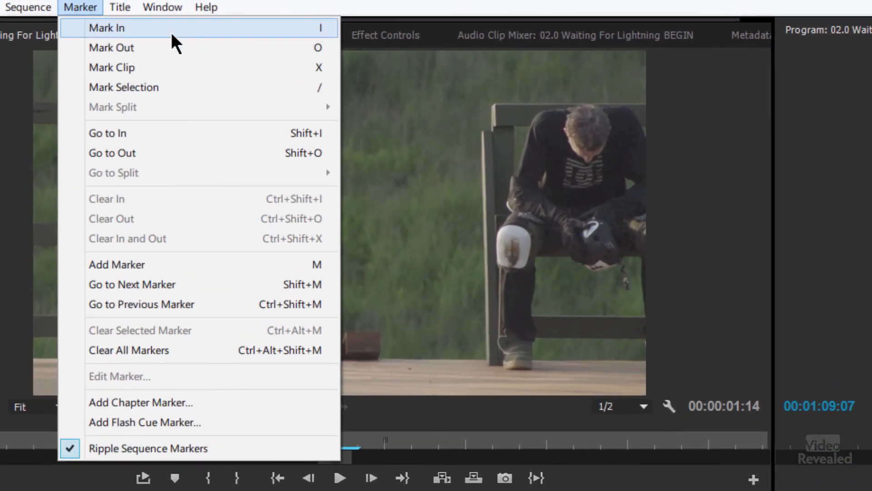
pyautogui.moveTo(178, 47)
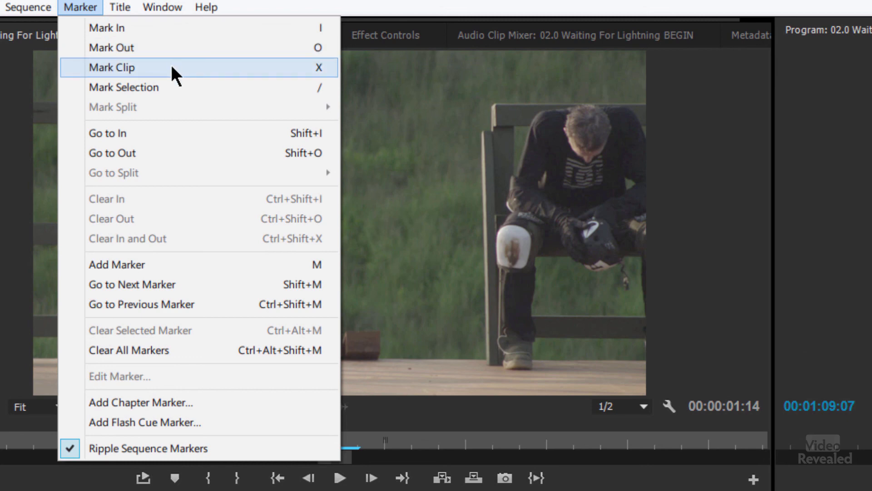
pyautogui.moveTo(184, 254)
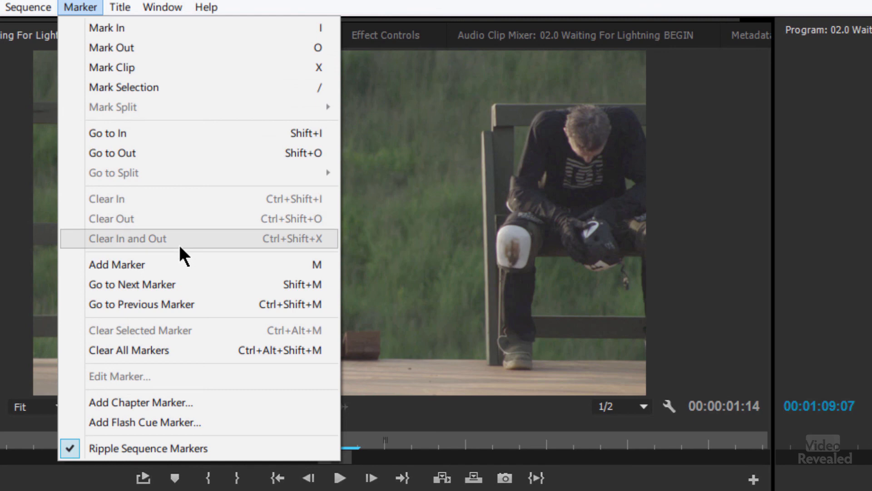
pyautogui.moveTo(172, 291)
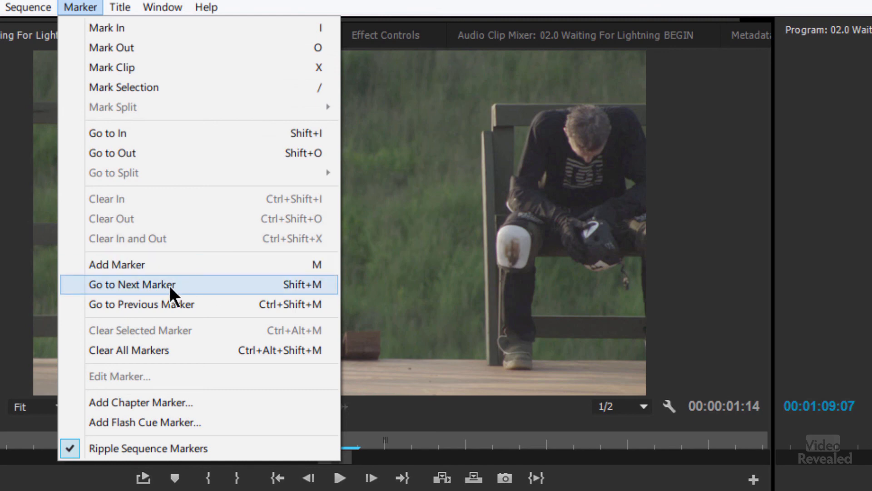
pyautogui.moveTo(298, 307)
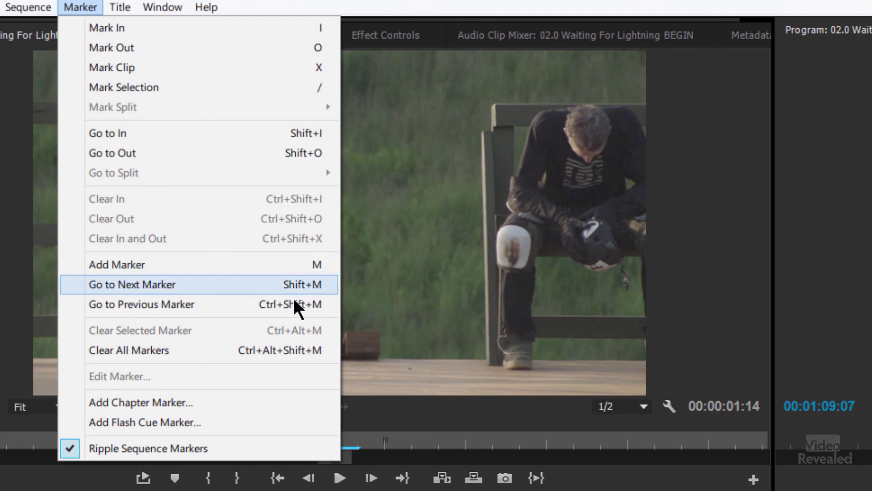
pyautogui.moveTo(288, 325)
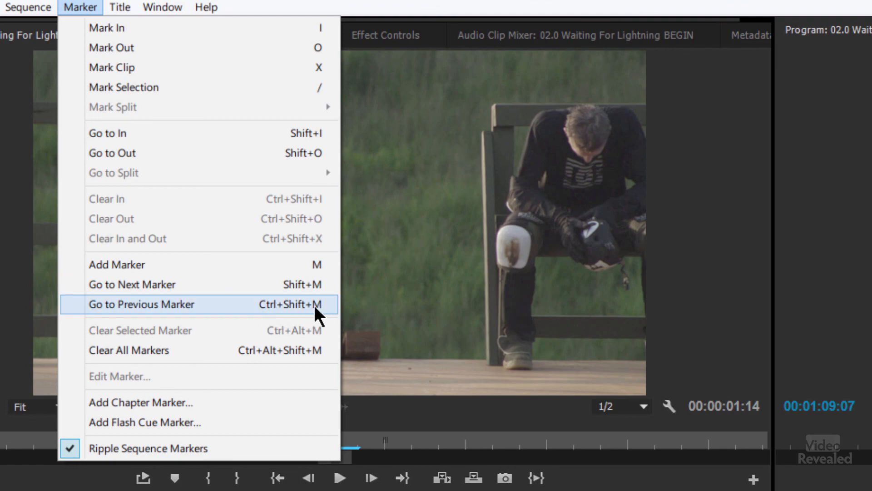
# - Jump the playhead back to the previous marker with Go to Previous Marker
pyautogui.click(142, 304)
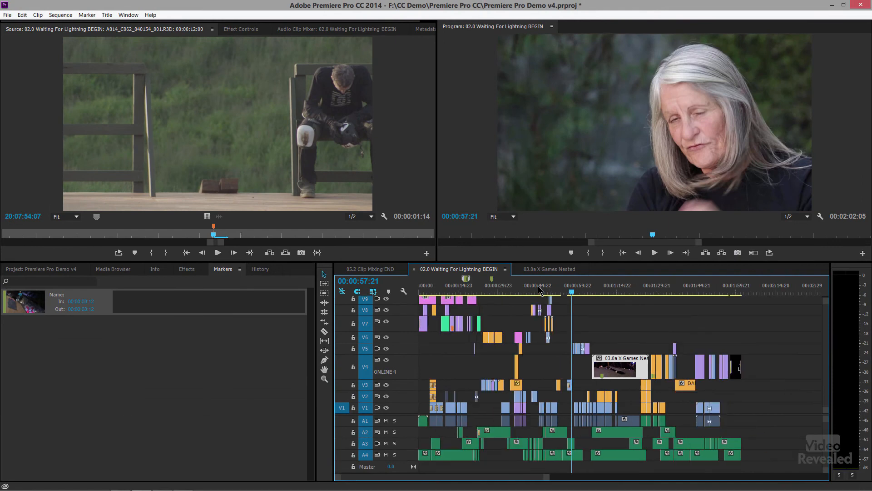
# - Jump between the sequence markers at 00:00:09:19, 00:00:23:21, 00:01:11:06 and 00:01:50:05, ending at 00:00:09:19
pyautogui.click(445, 284)
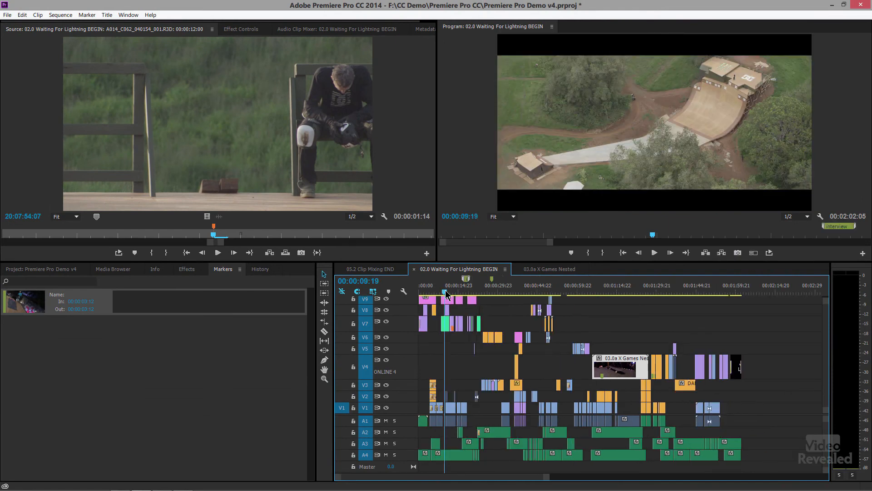
pyautogui.click(482, 285)
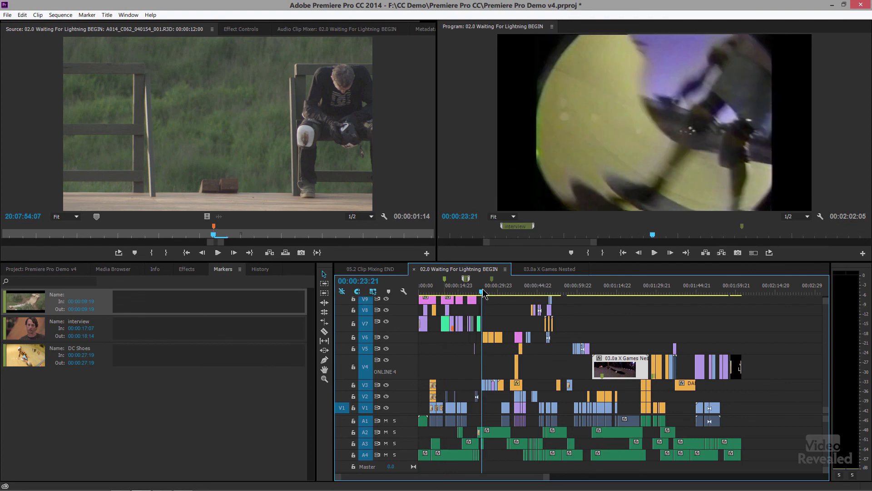
pyautogui.click(542, 291)
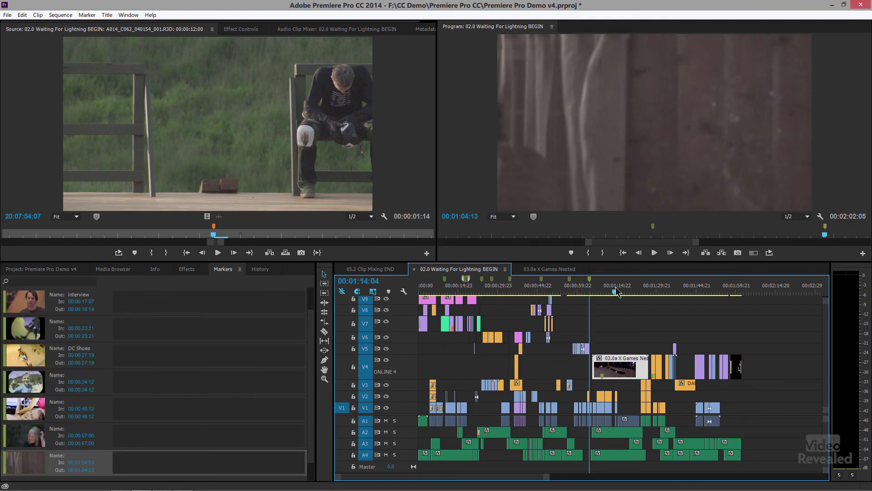
pyautogui.click(676, 290)
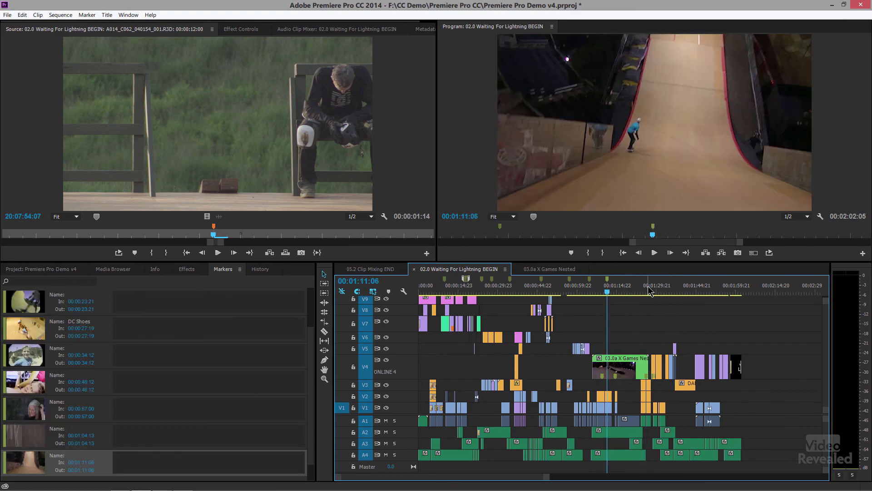
pyautogui.click(711, 285)
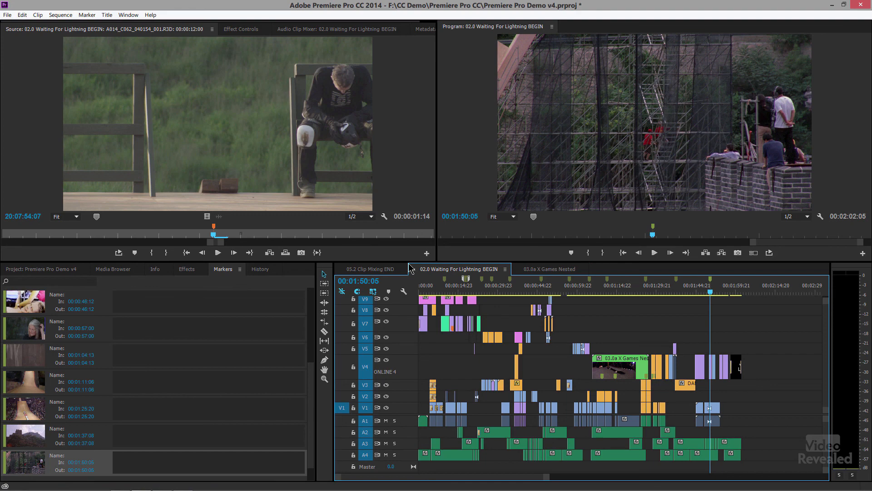
pyautogui.click(622, 252)
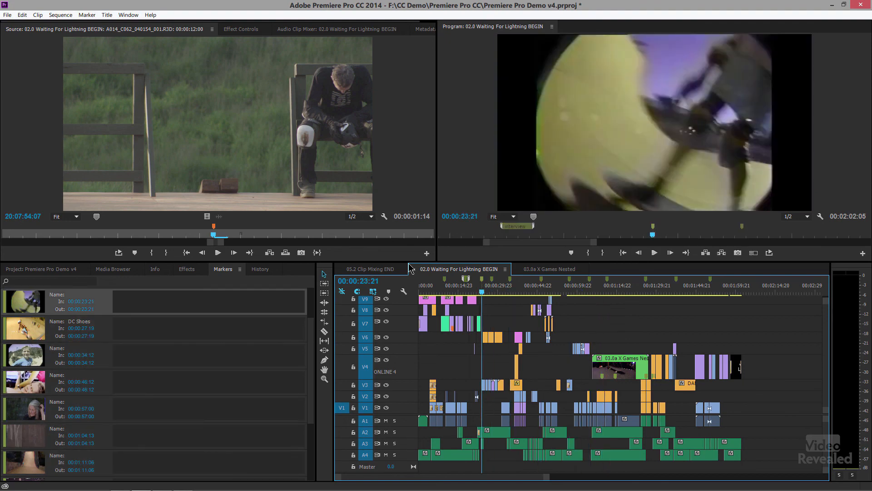
pyautogui.click(445, 284)
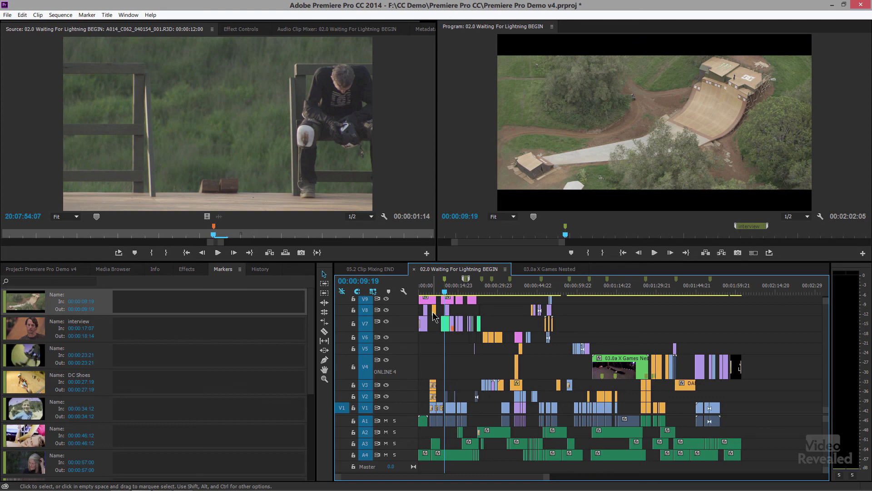
pyautogui.moveTo(445, 328)
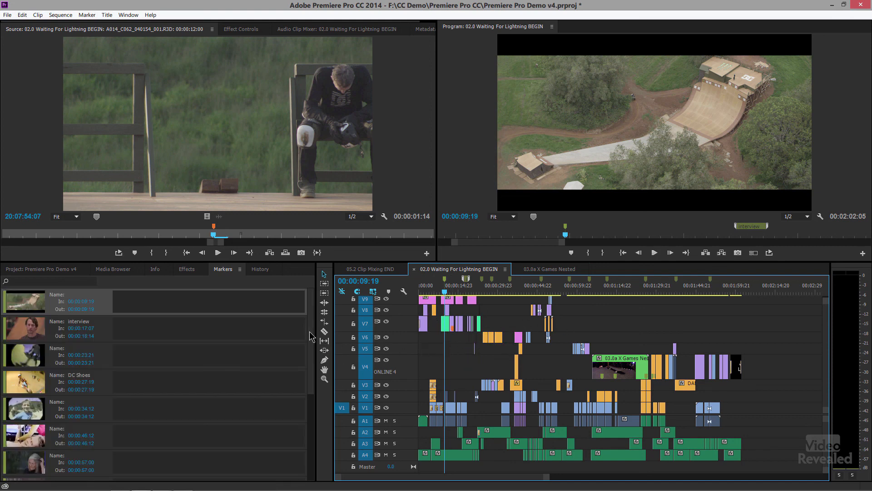
# - Scroll the Markers panel to show the three nested-clip markers at 00:00:03:12, 00:00:08:08 and 00:00:20:01
pyautogui.scroll(-3)
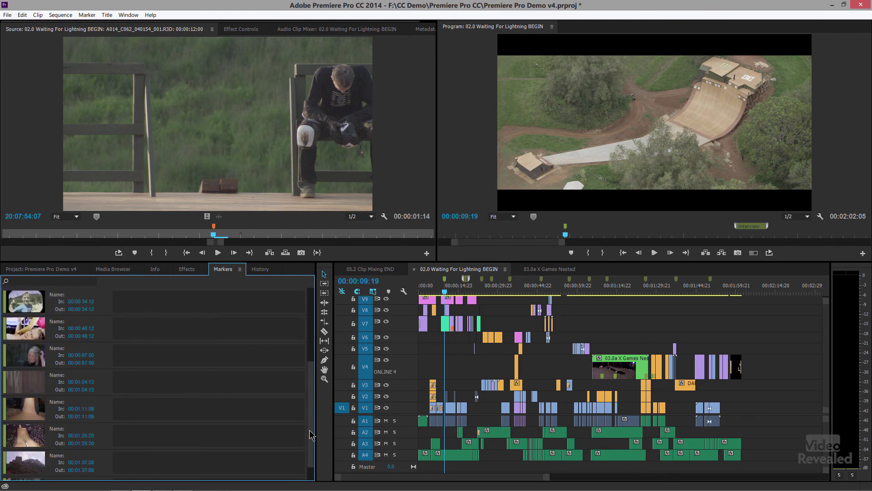
pyautogui.scroll(3)
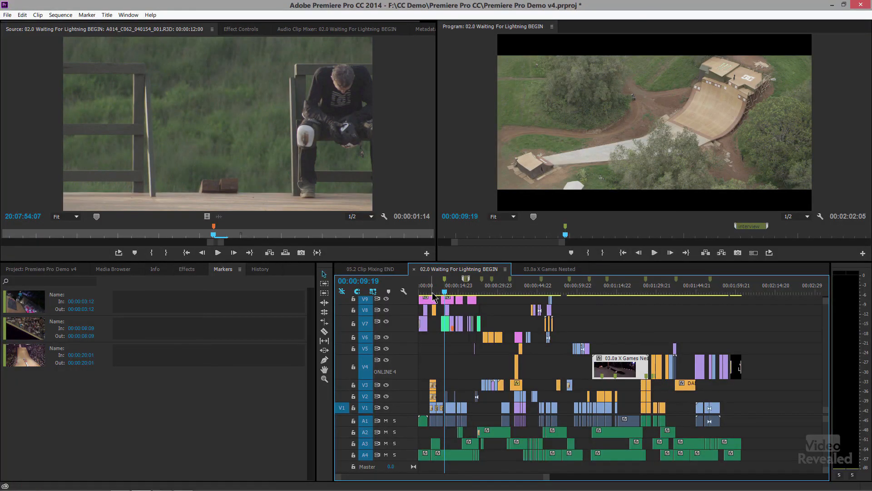
pyautogui.moveTo(628, 346)
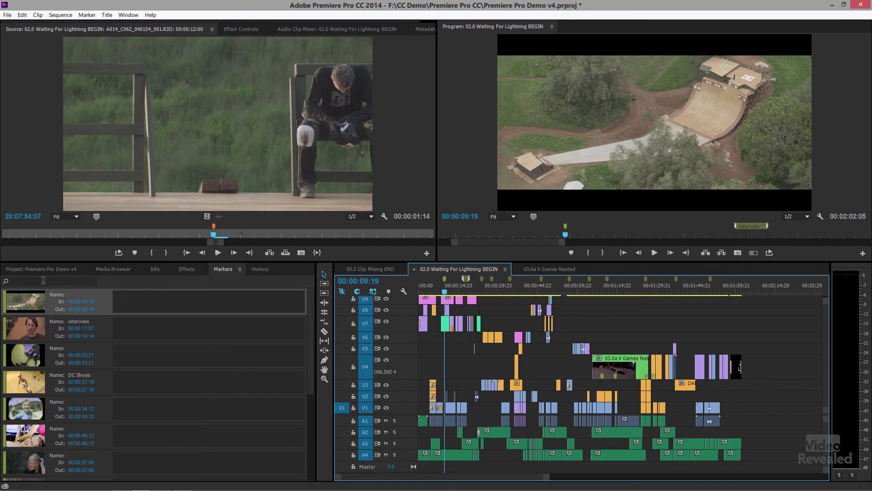
pyautogui.click(50, 281)
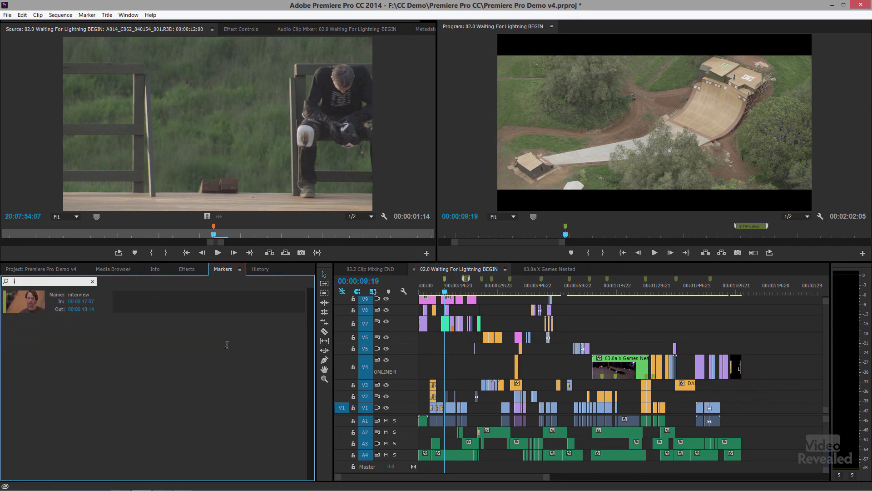
pyautogui.write('in')
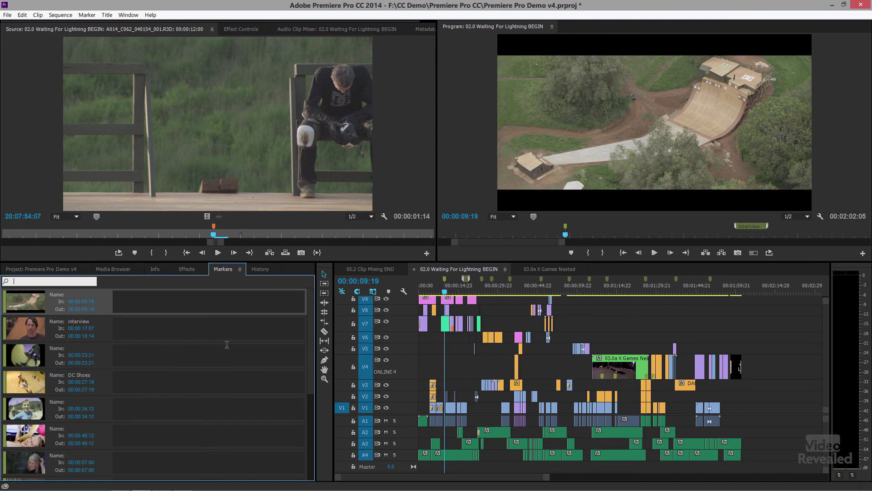
pyautogui.moveTo(411, 280)
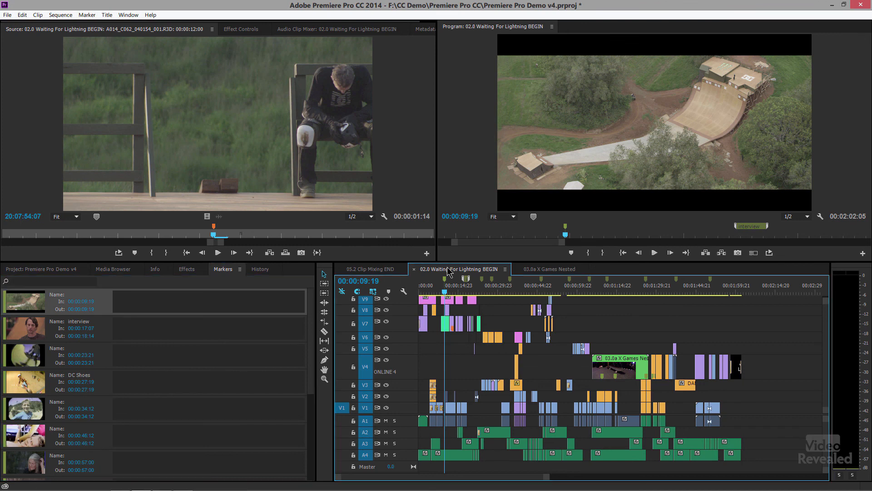
pyautogui.click(8, 14)
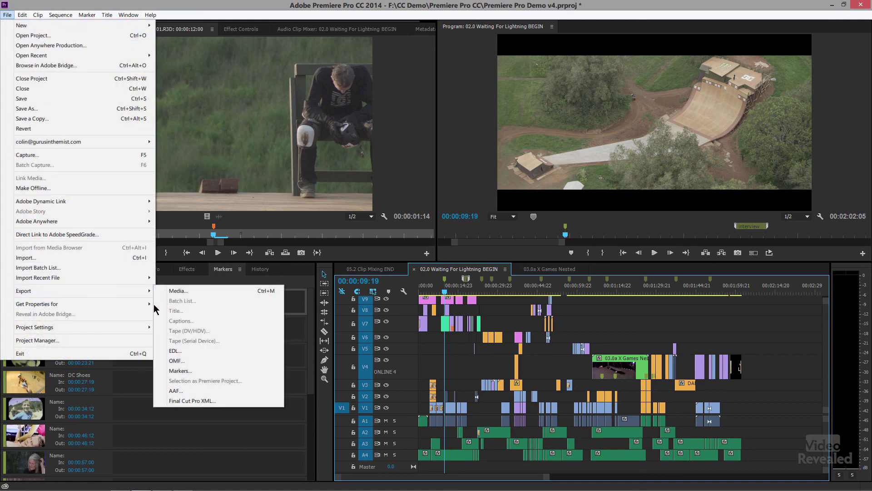
# - Export the sequence markers as a Web Page (*.html) into the Waiting For Lightning BEGIN_1 folder
pyautogui.click(180, 371)
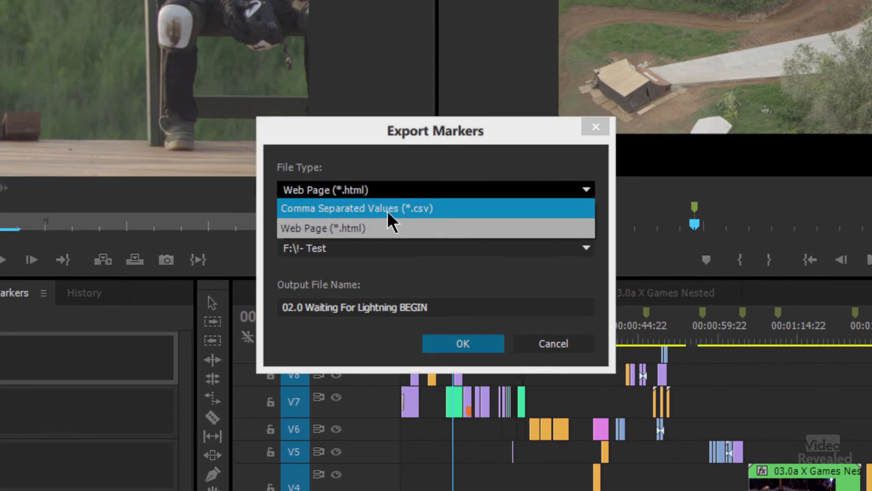
pyautogui.moveTo(431, 222)
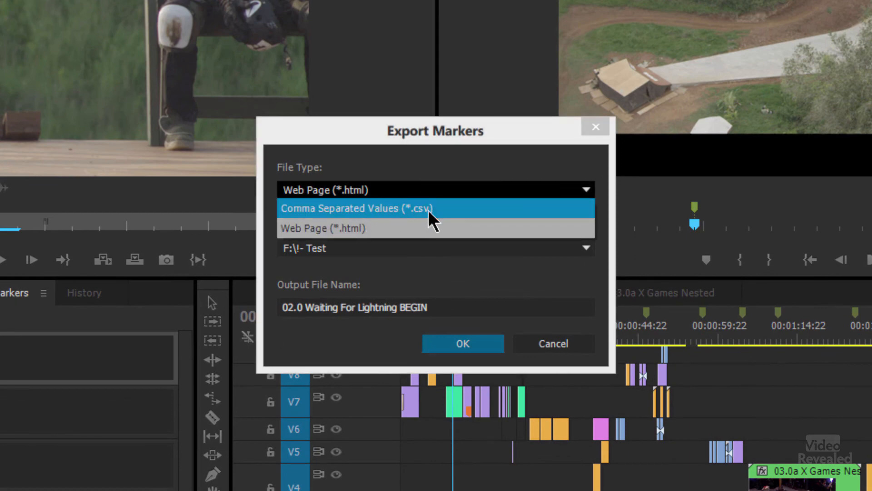
pyautogui.click(321, 228)
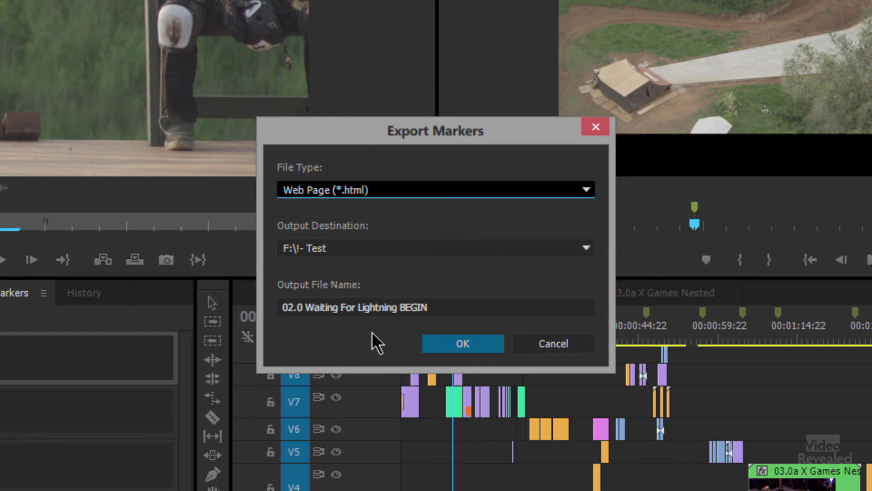
pyautogui.click(462, 343)
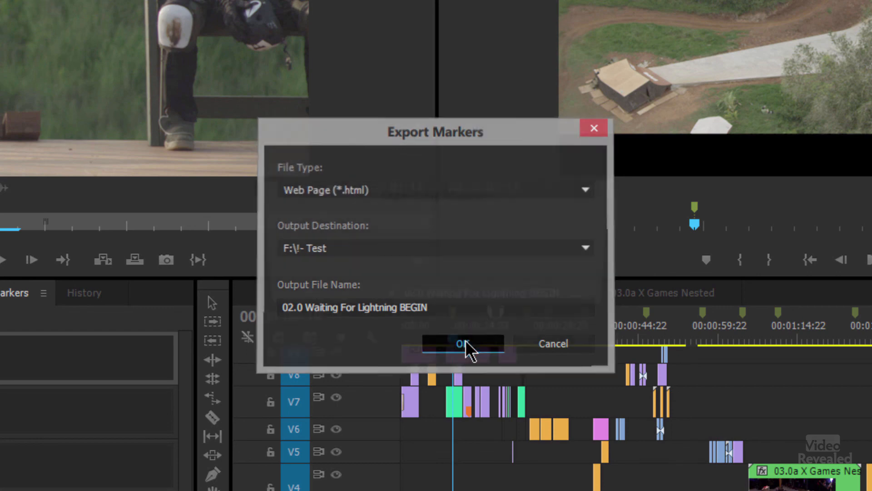
pyautogui.click(462, 344)
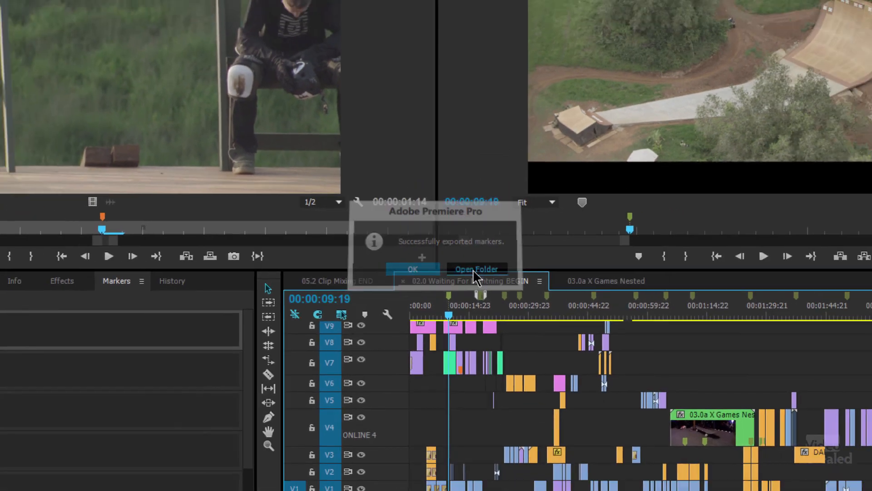
# - Locate the exported HTML file in its folder and view the marker page in a browser
pyautogui.click(475, 269)
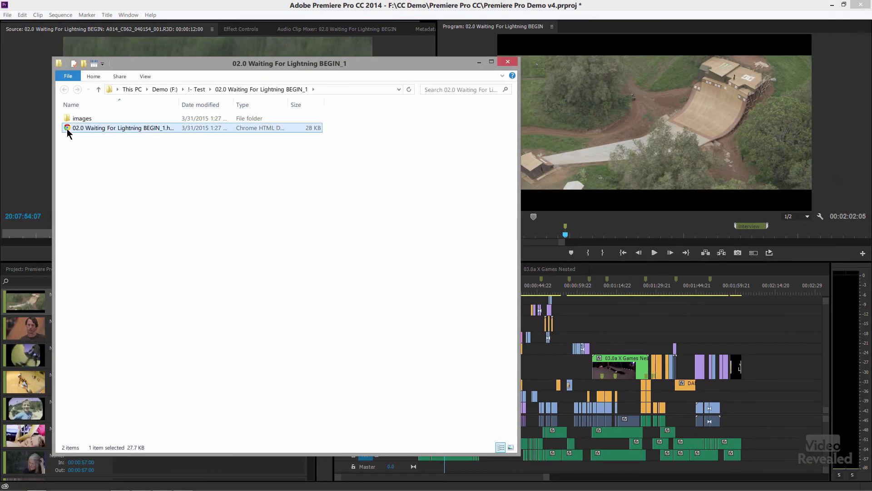
pyautogui.doubleClick(123, 128)
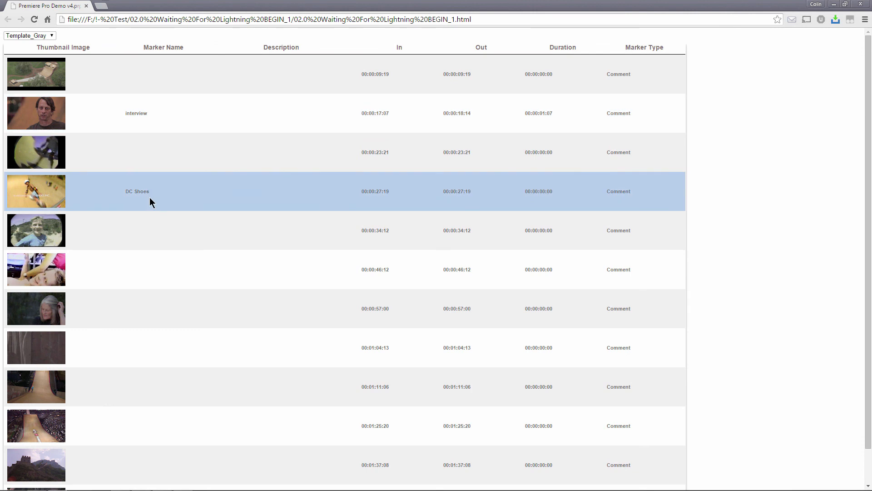
pyautogui.click(206, 113)
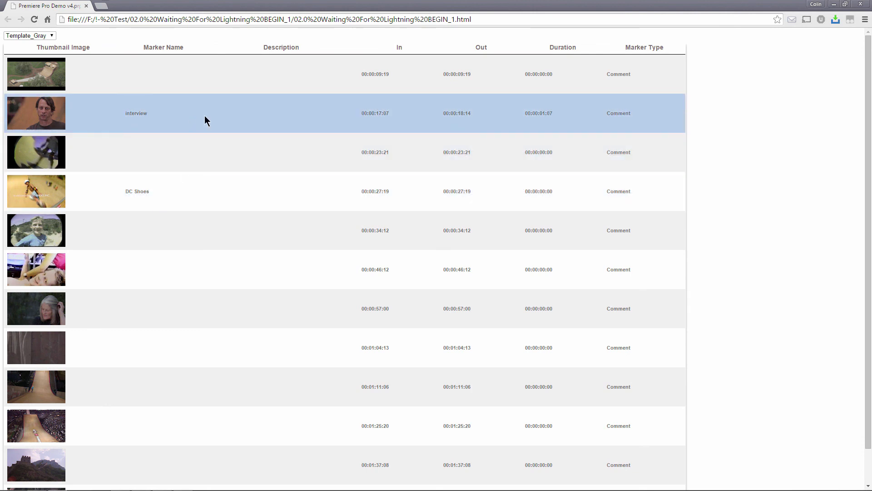
pyautogui.click(325, 74)
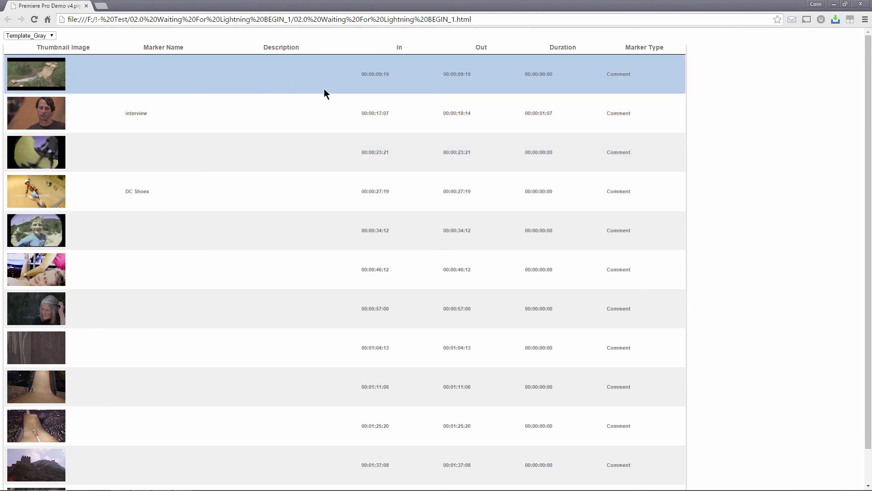
pyautogui.moveTo(561, 80)
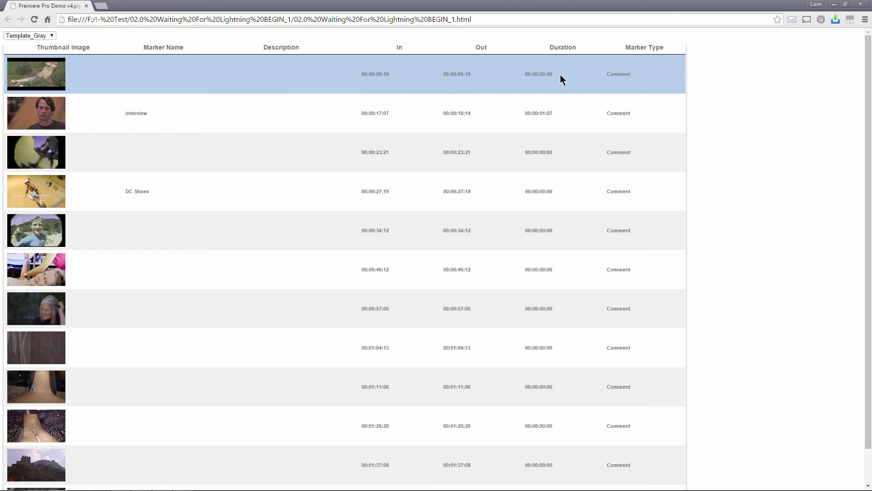
pyautogui.scroll(-3)
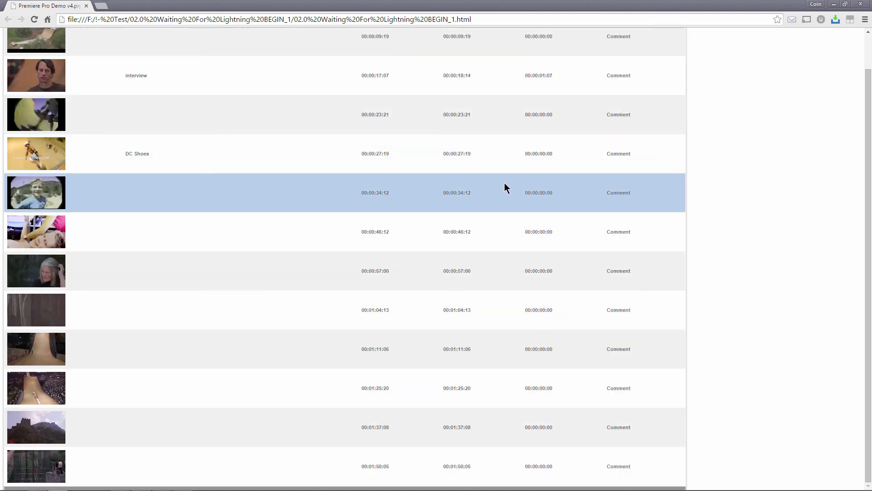